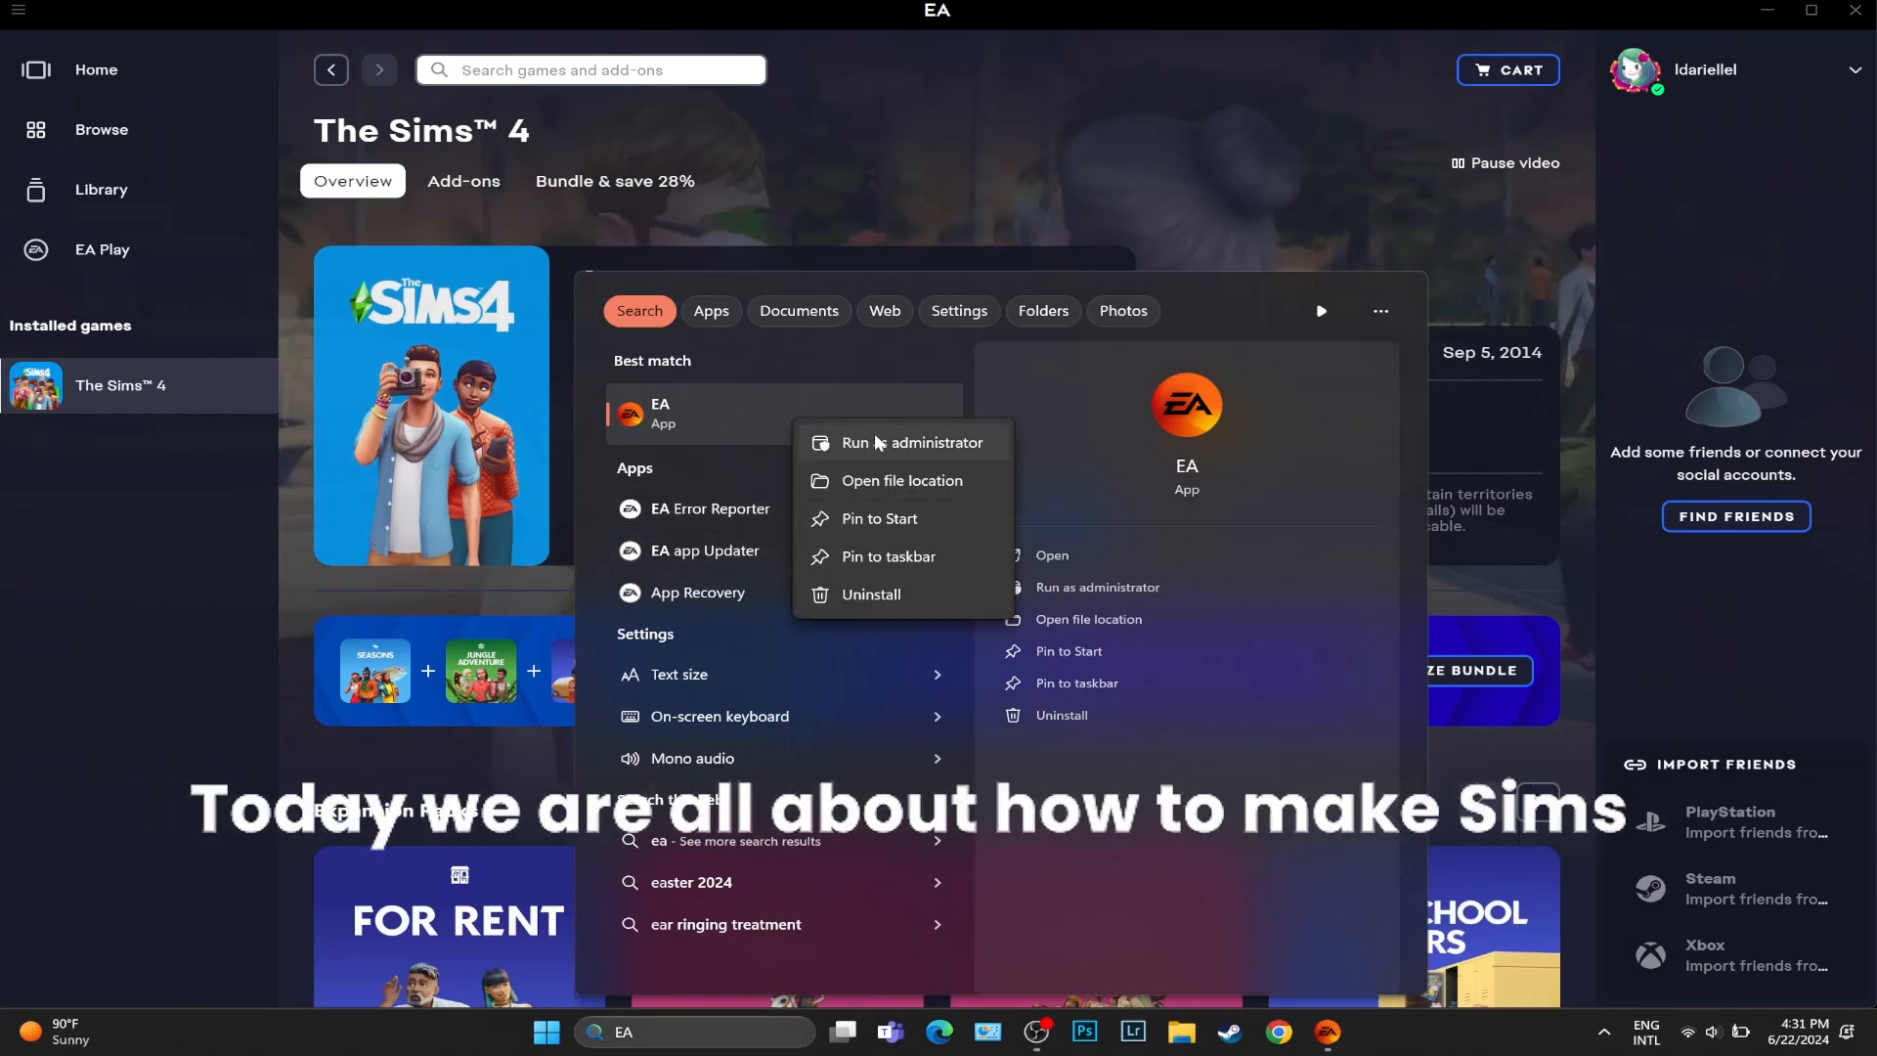
- Launch the EA app as administrator from the Start menu search
left_click(925, 442)
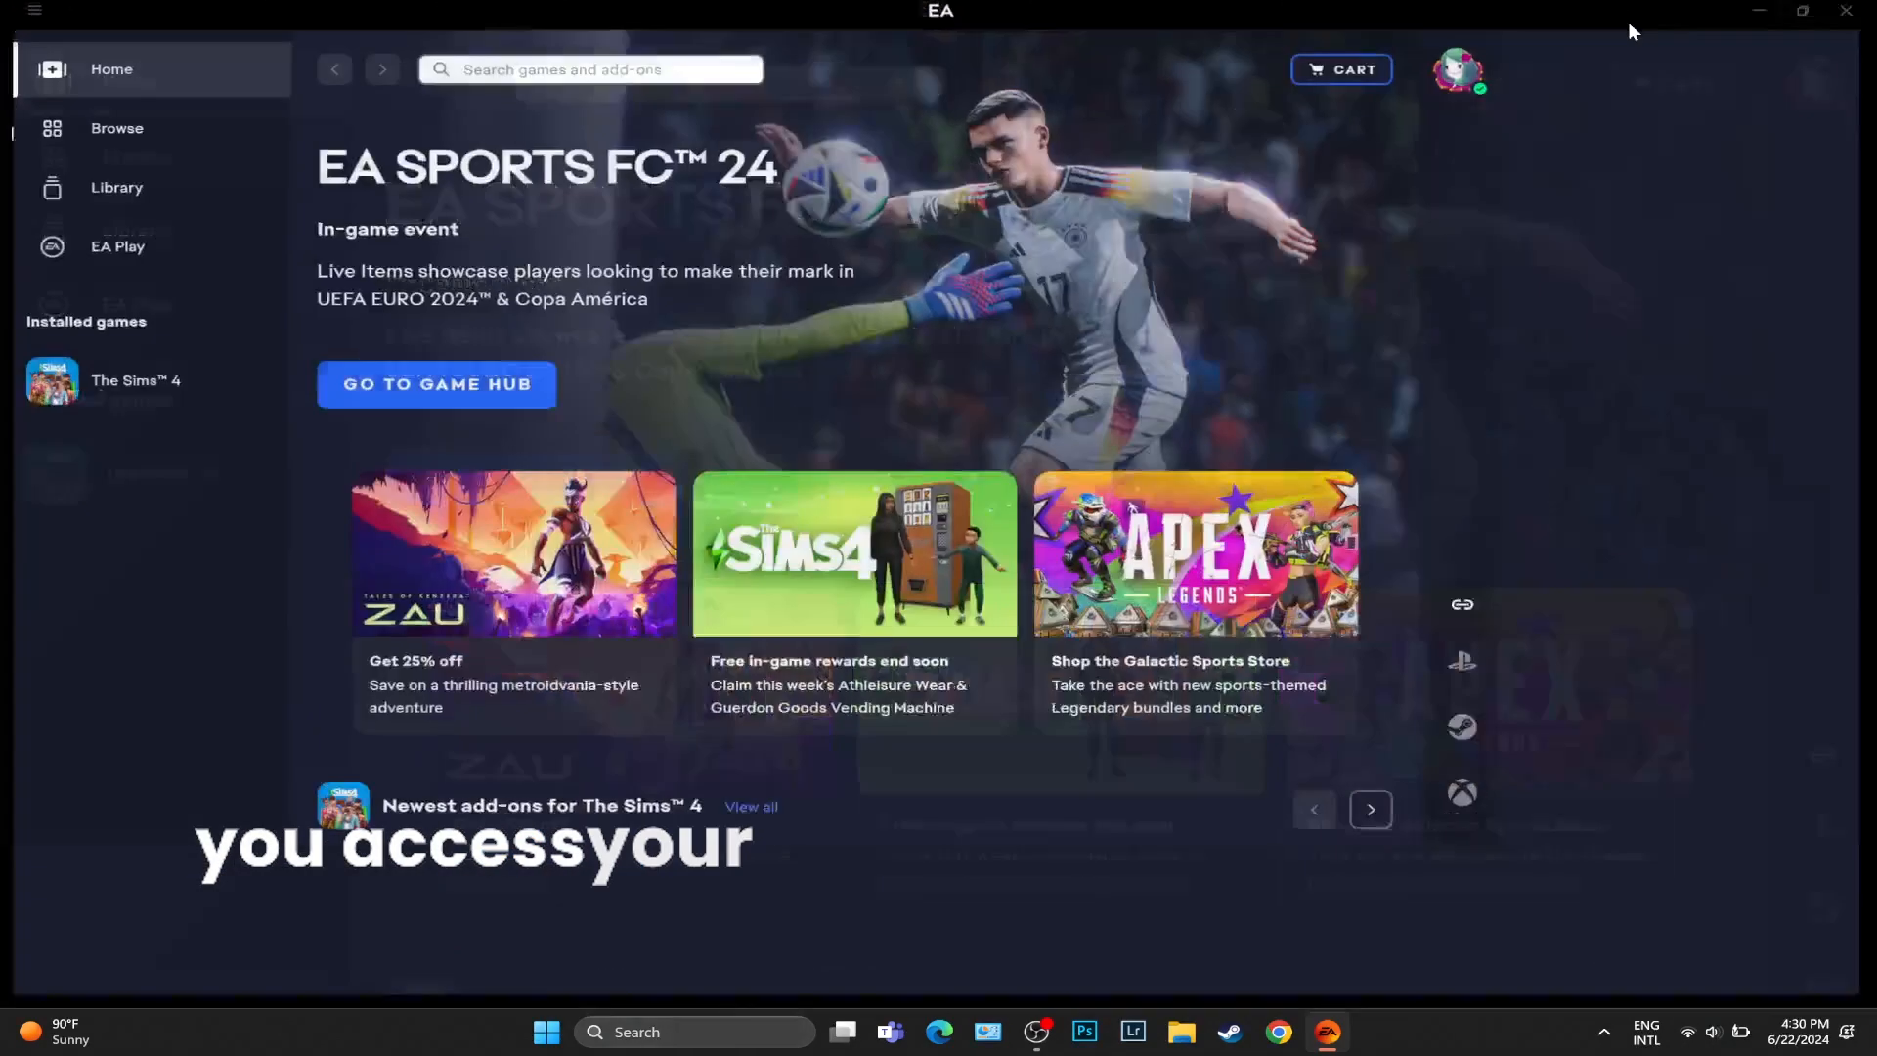
left_click(33, 14)
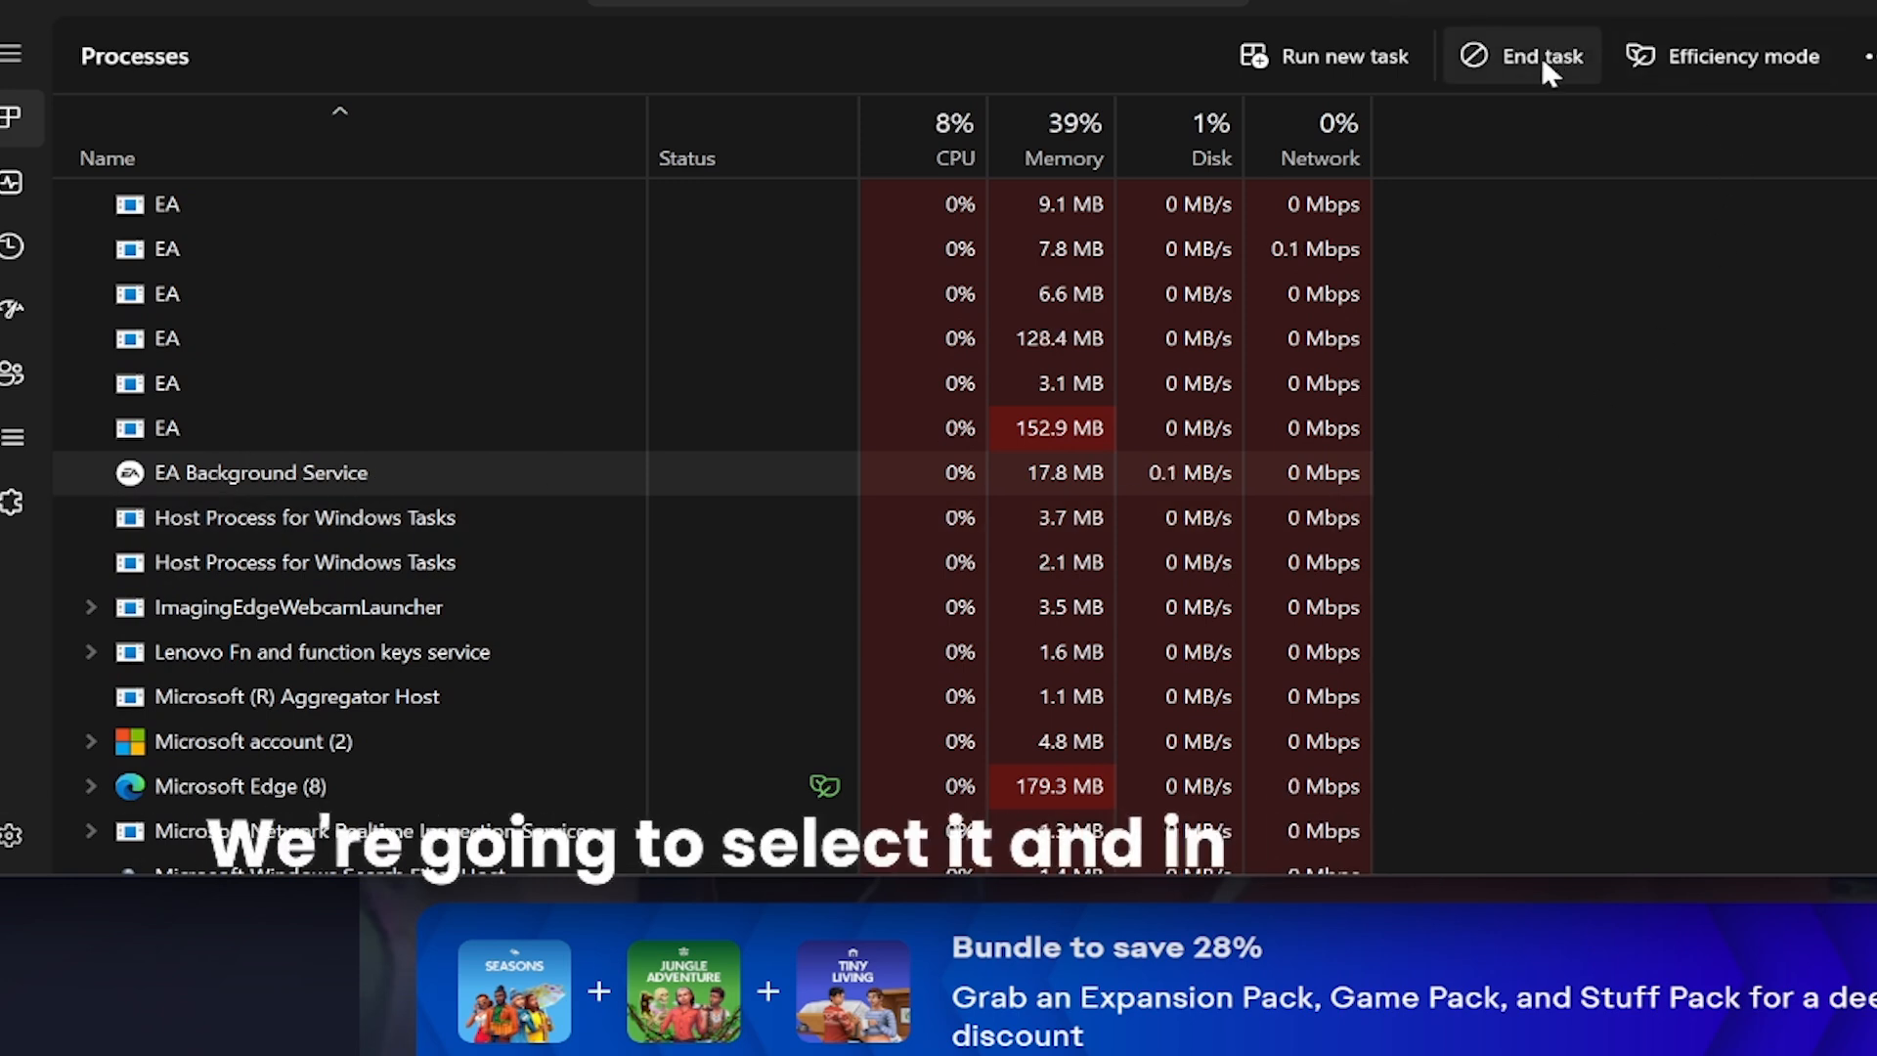
- End the EA Background Service task in Task Manager's Processes list
left_click(1522, 57)
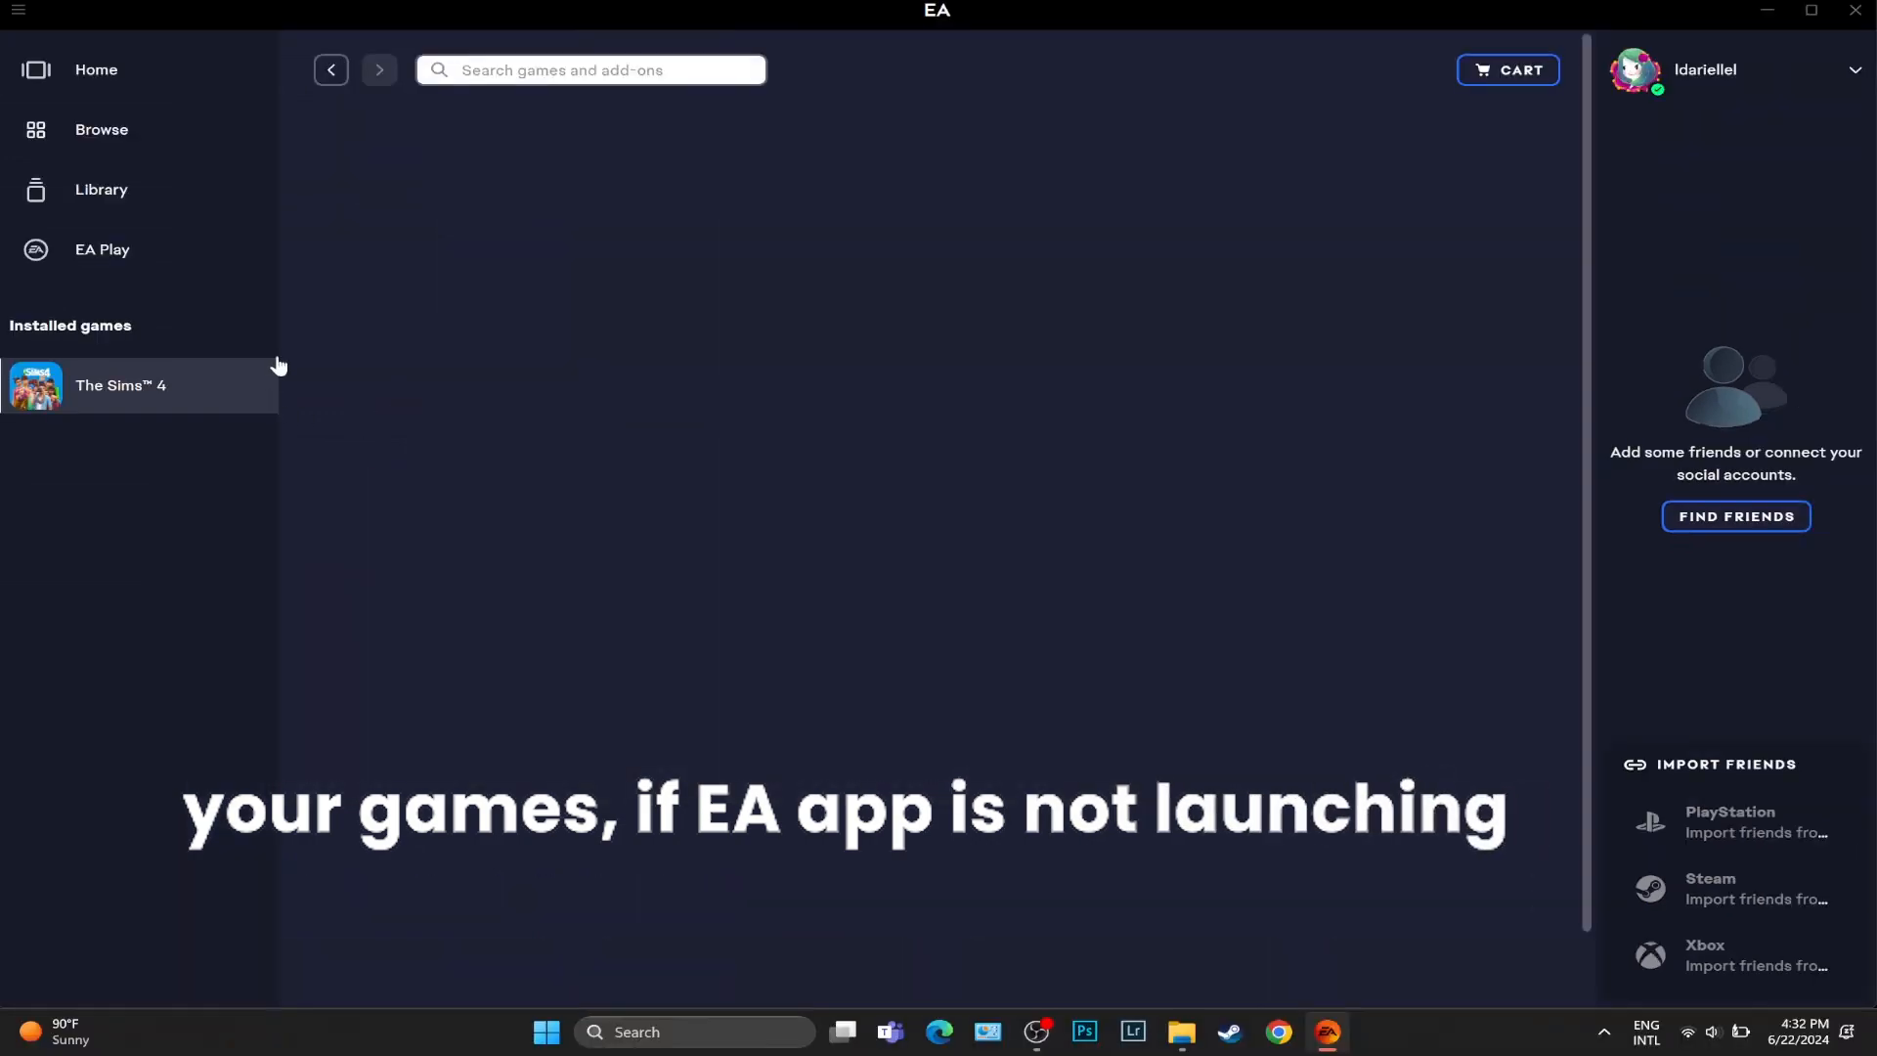
- Run App Recovery from the Help menu to clear the EA app's cache
left_click(120, 385)
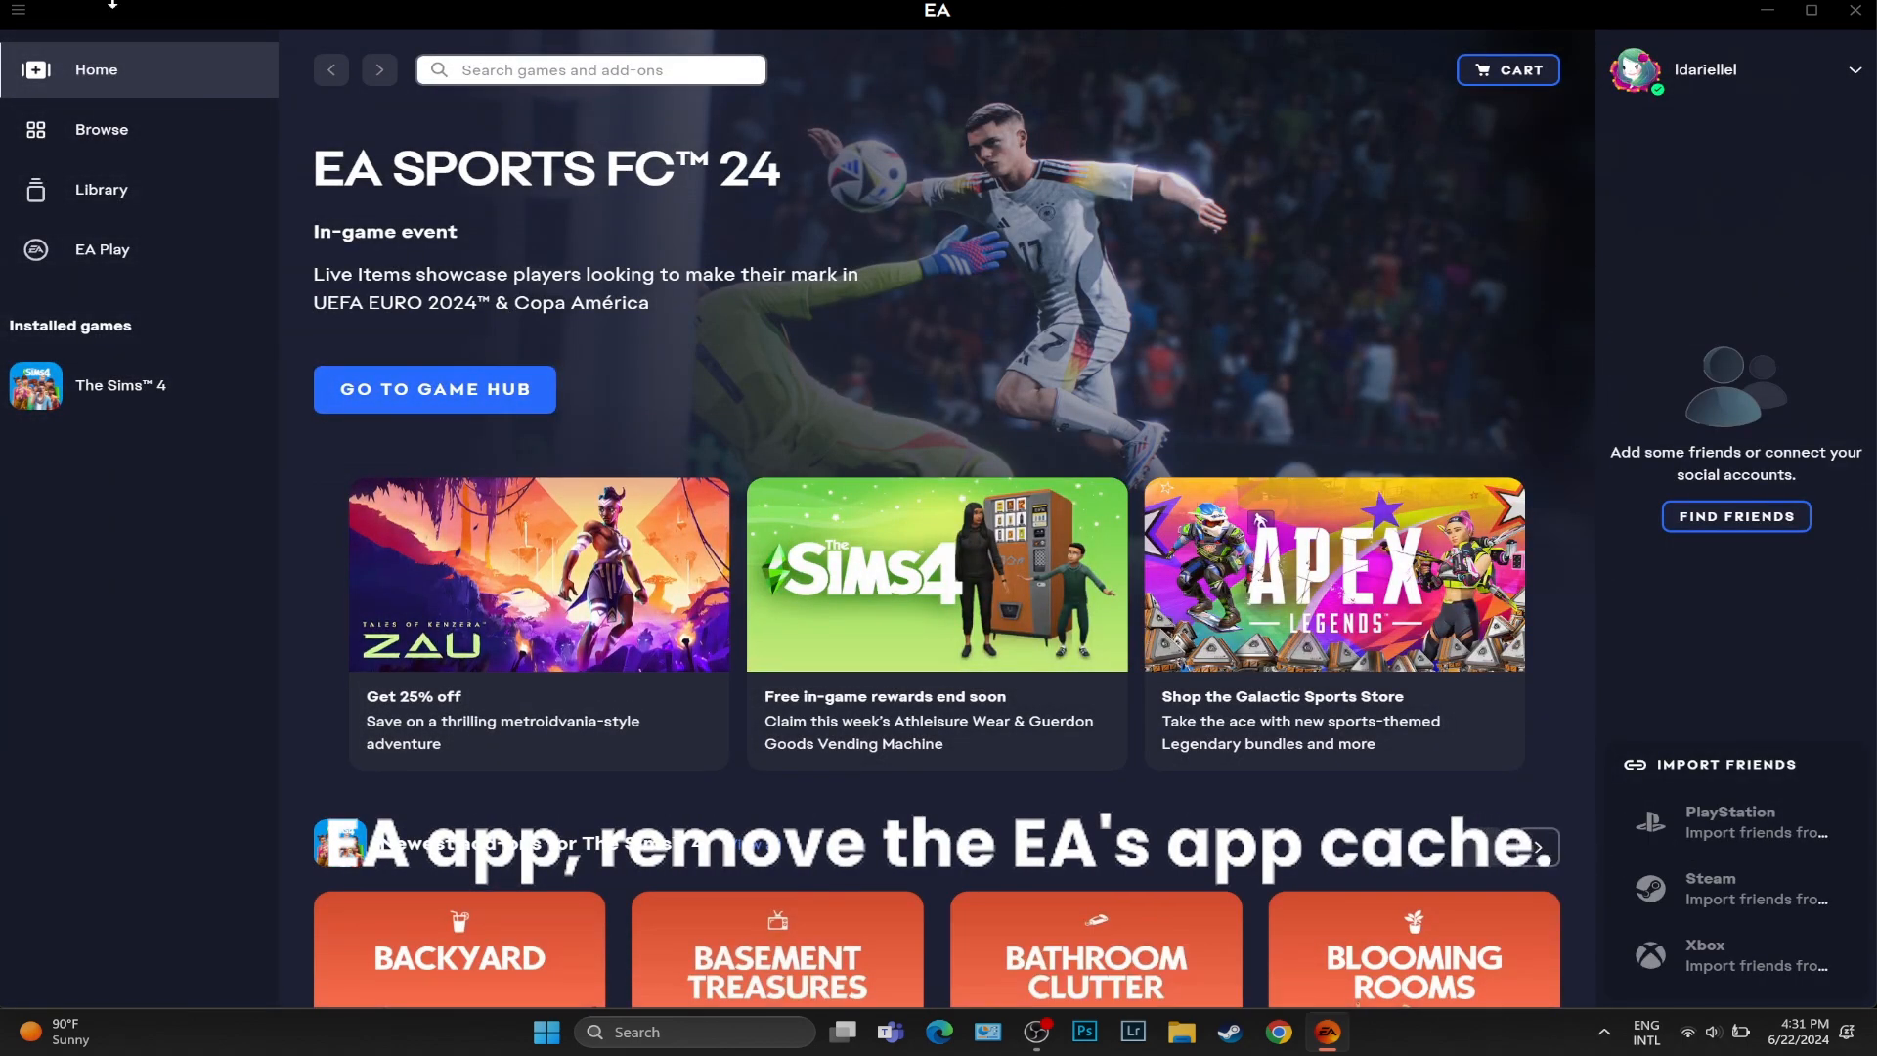
left_click(17, 9)
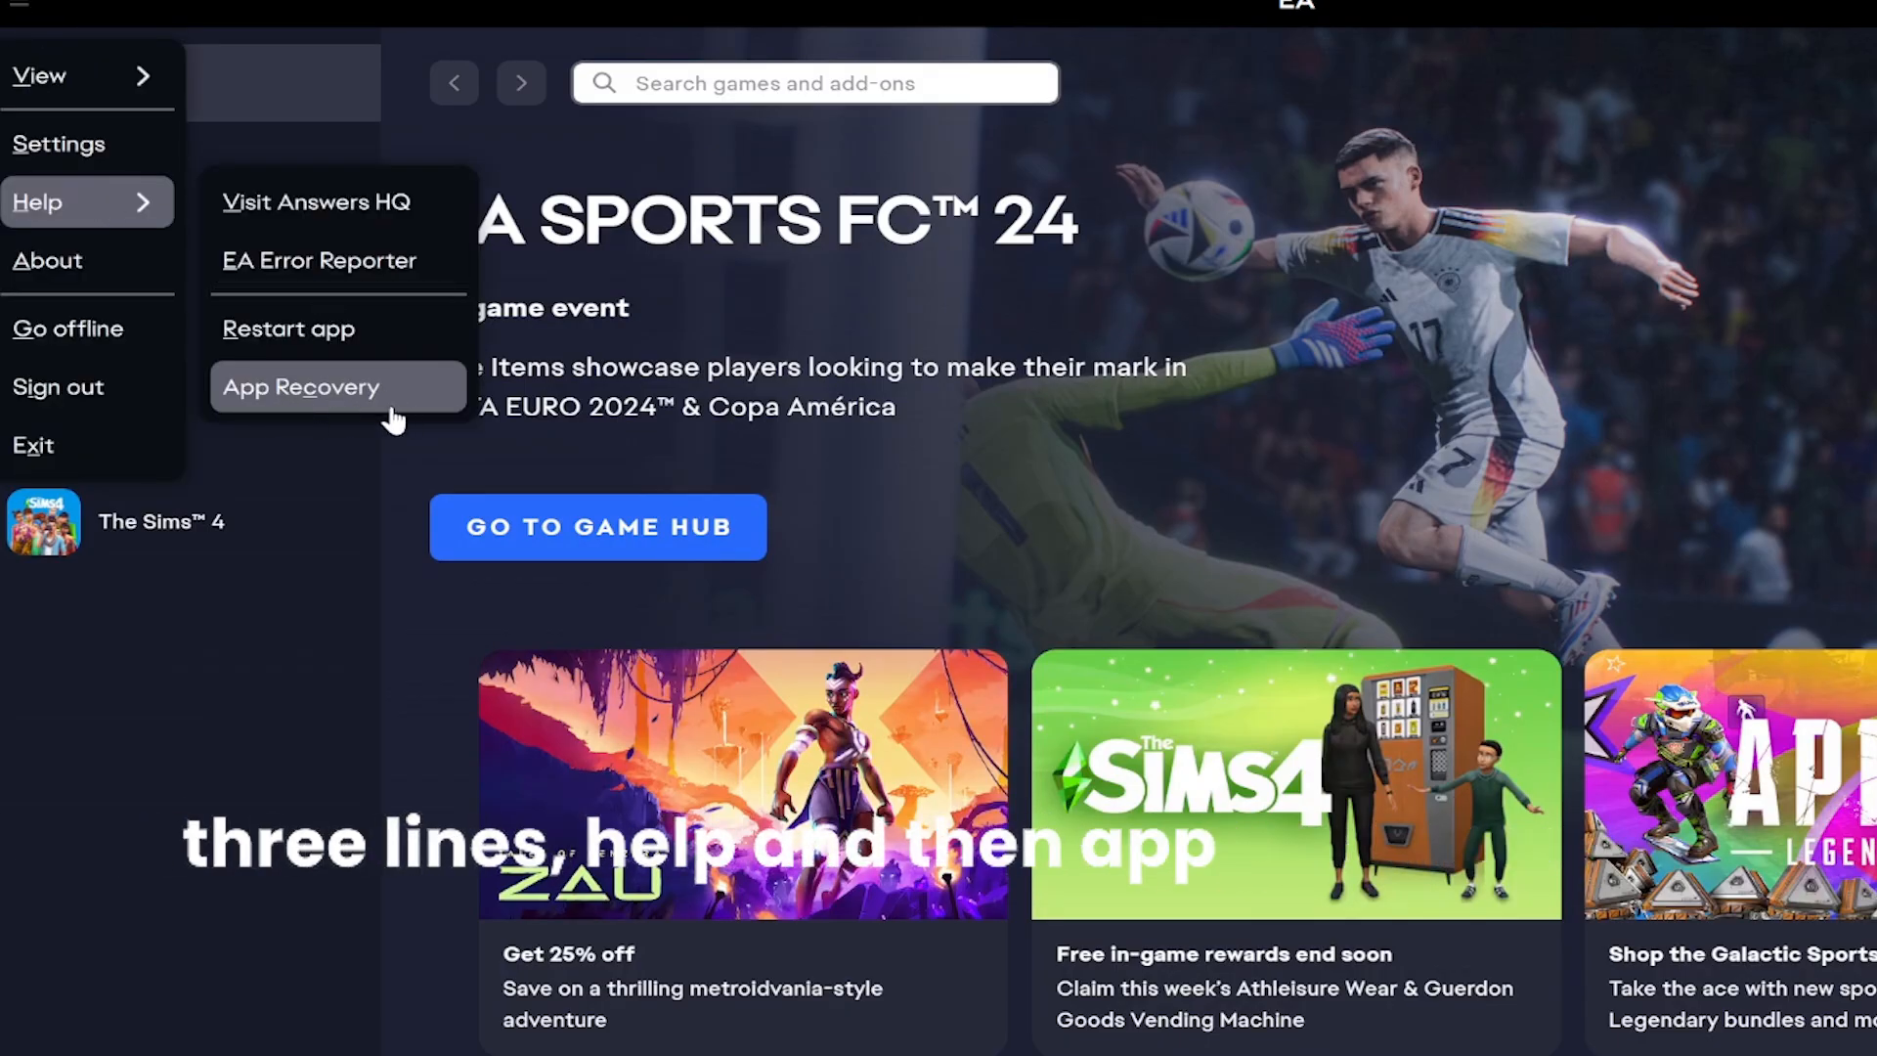
left_click(301, 385)
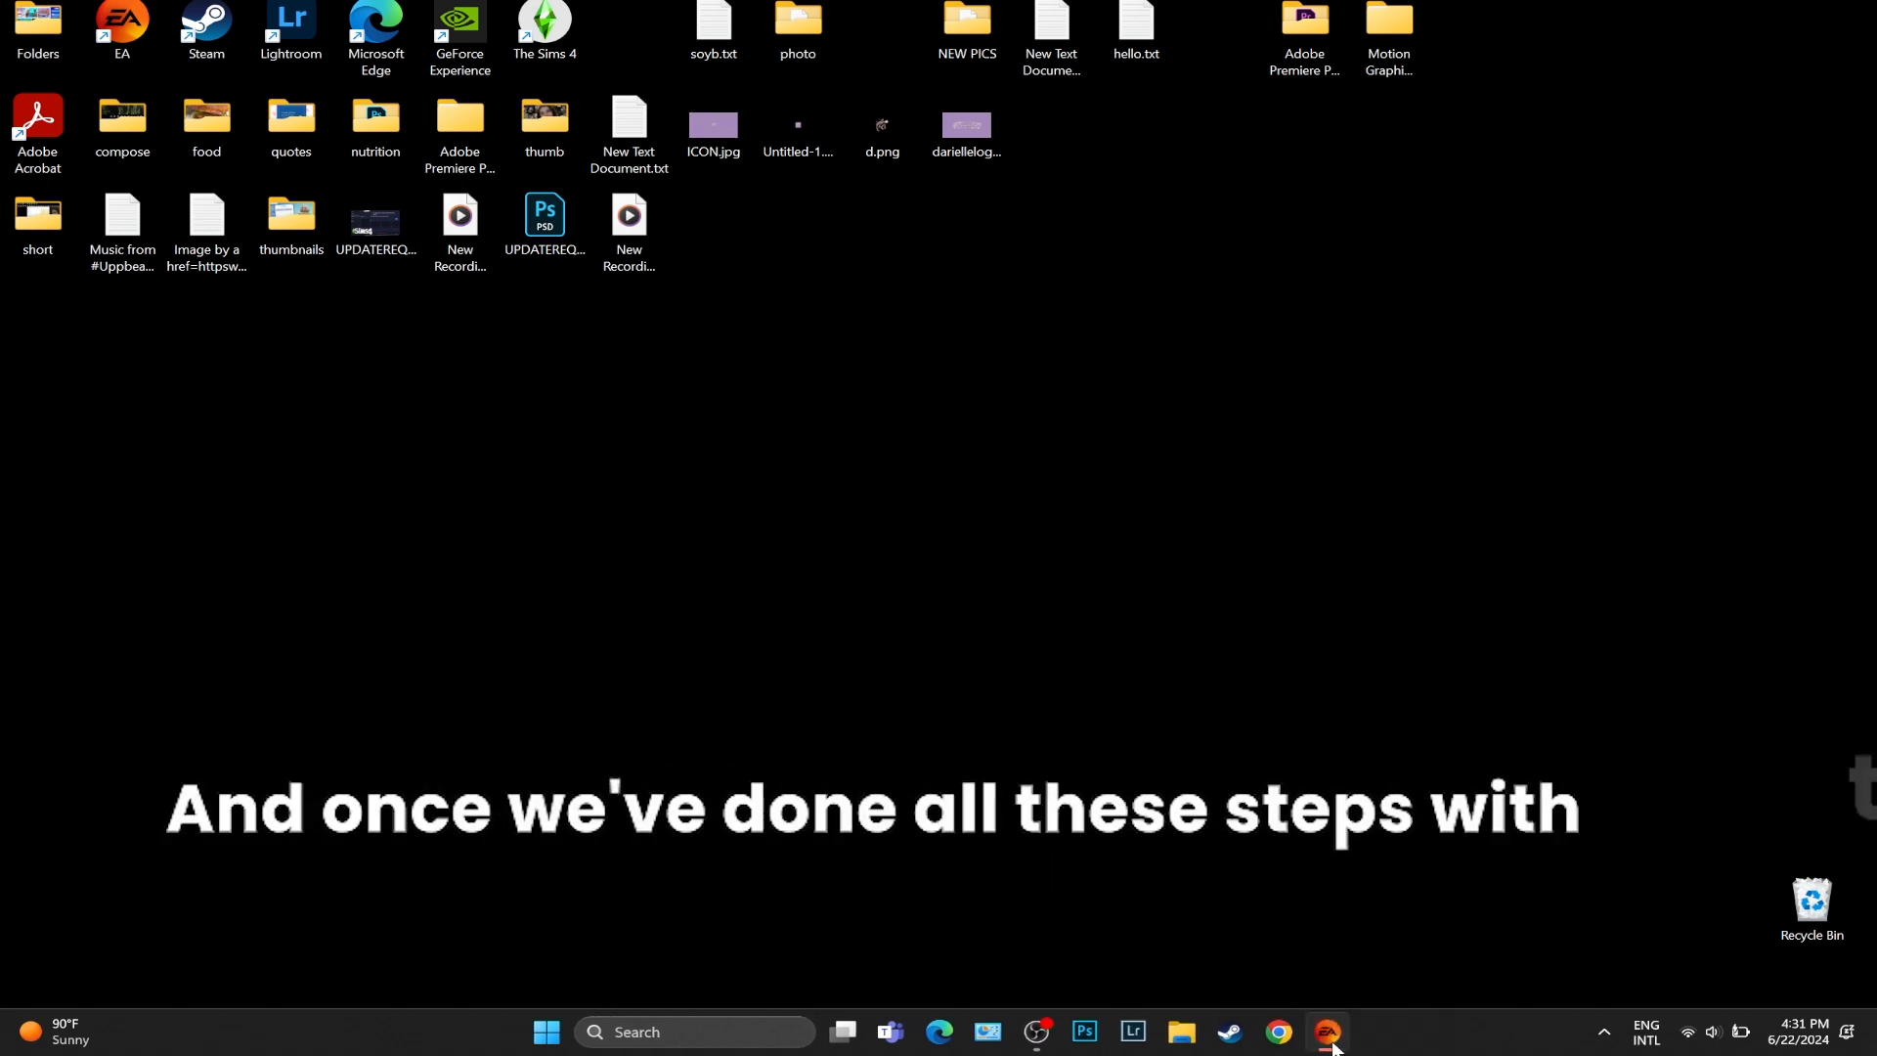
- Reopen the EA app from the taskbar and show The Sims 4 under Installed games
left_click(1326, 1033)
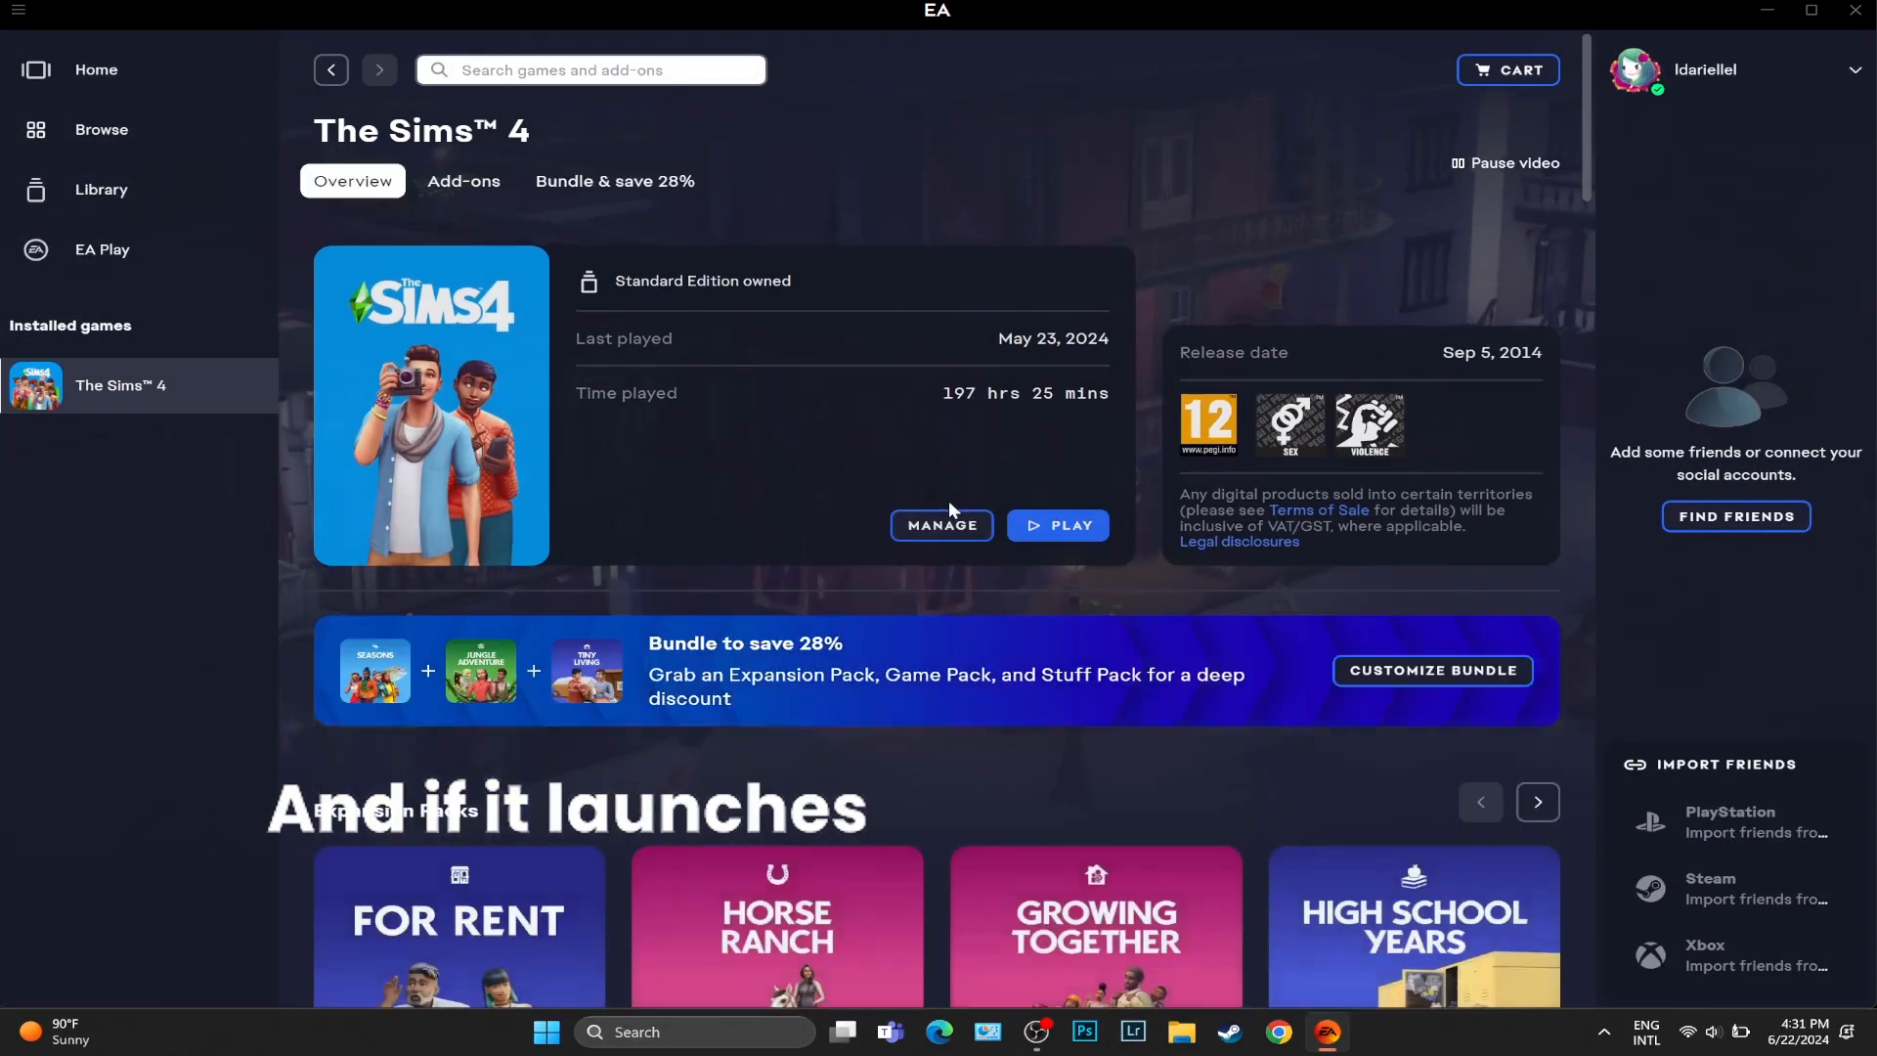
left_click(941, 524)
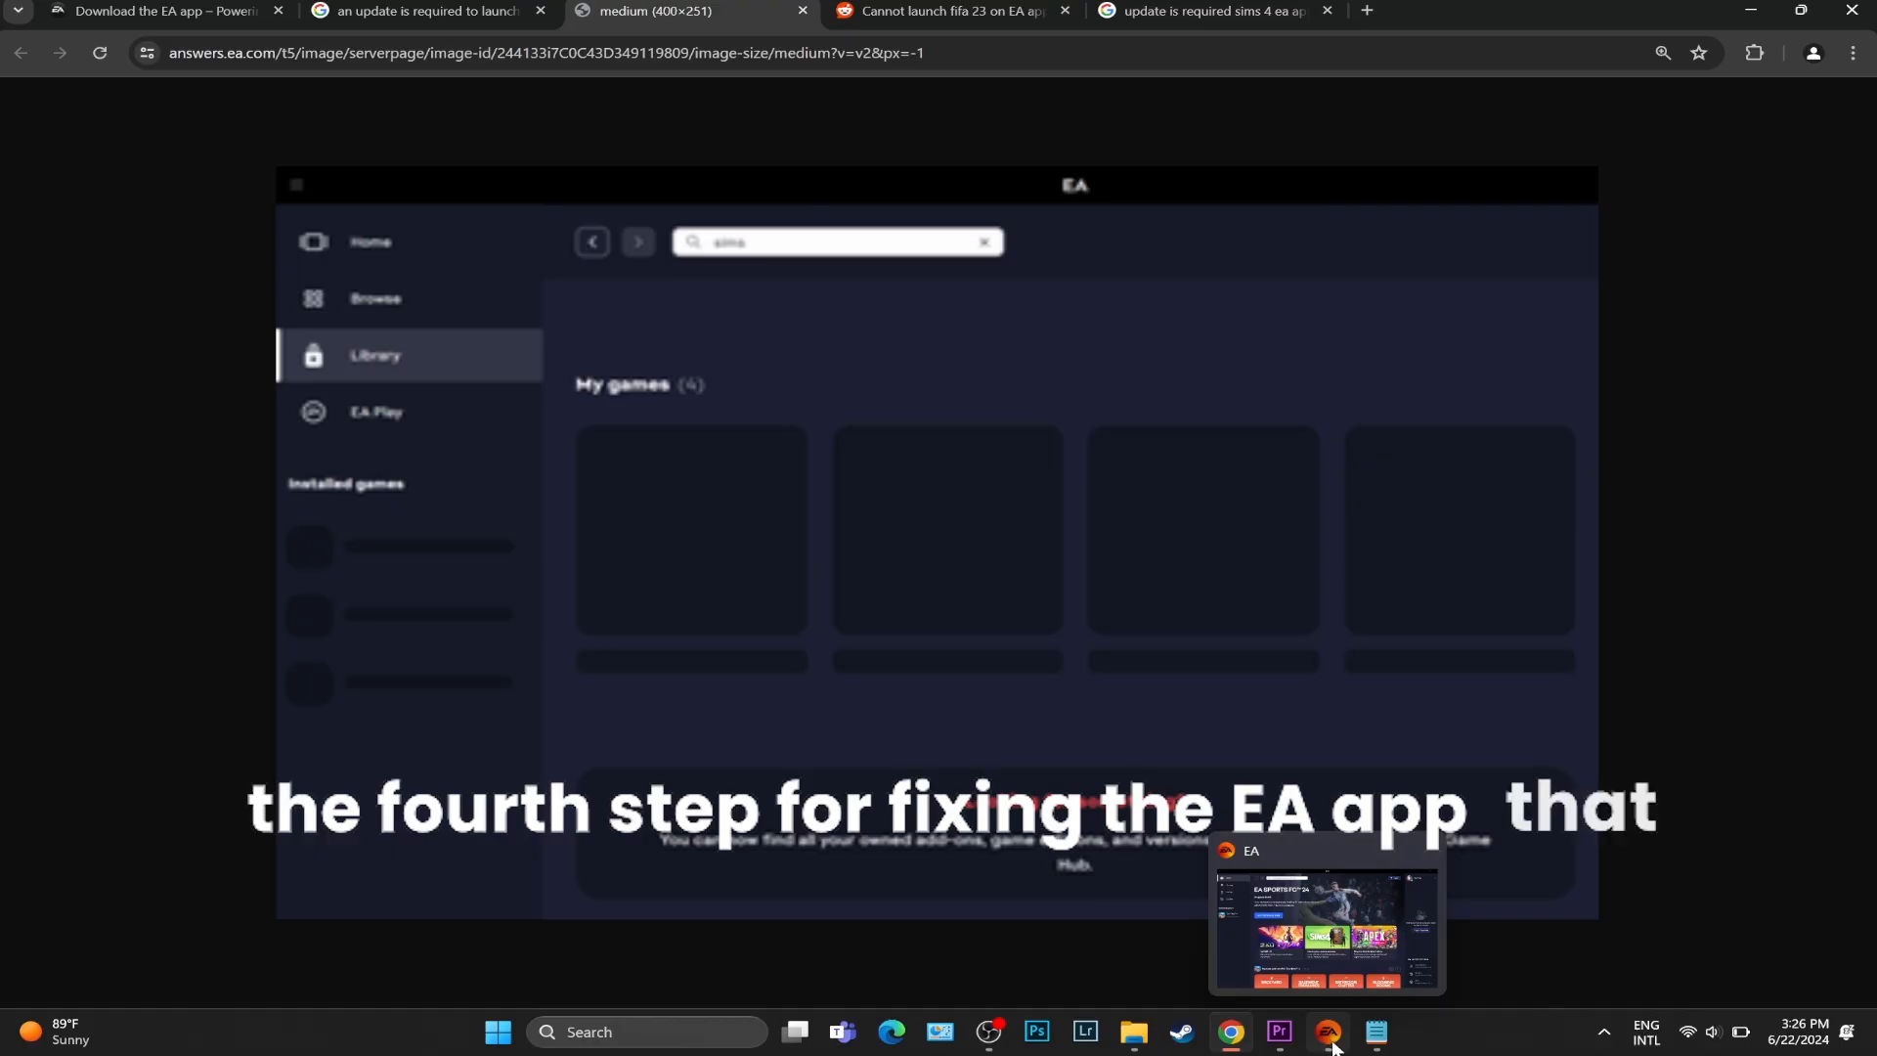
- Uninstall the EA app via Programs and Features and confirm the removal
left_click(1326, 1030)
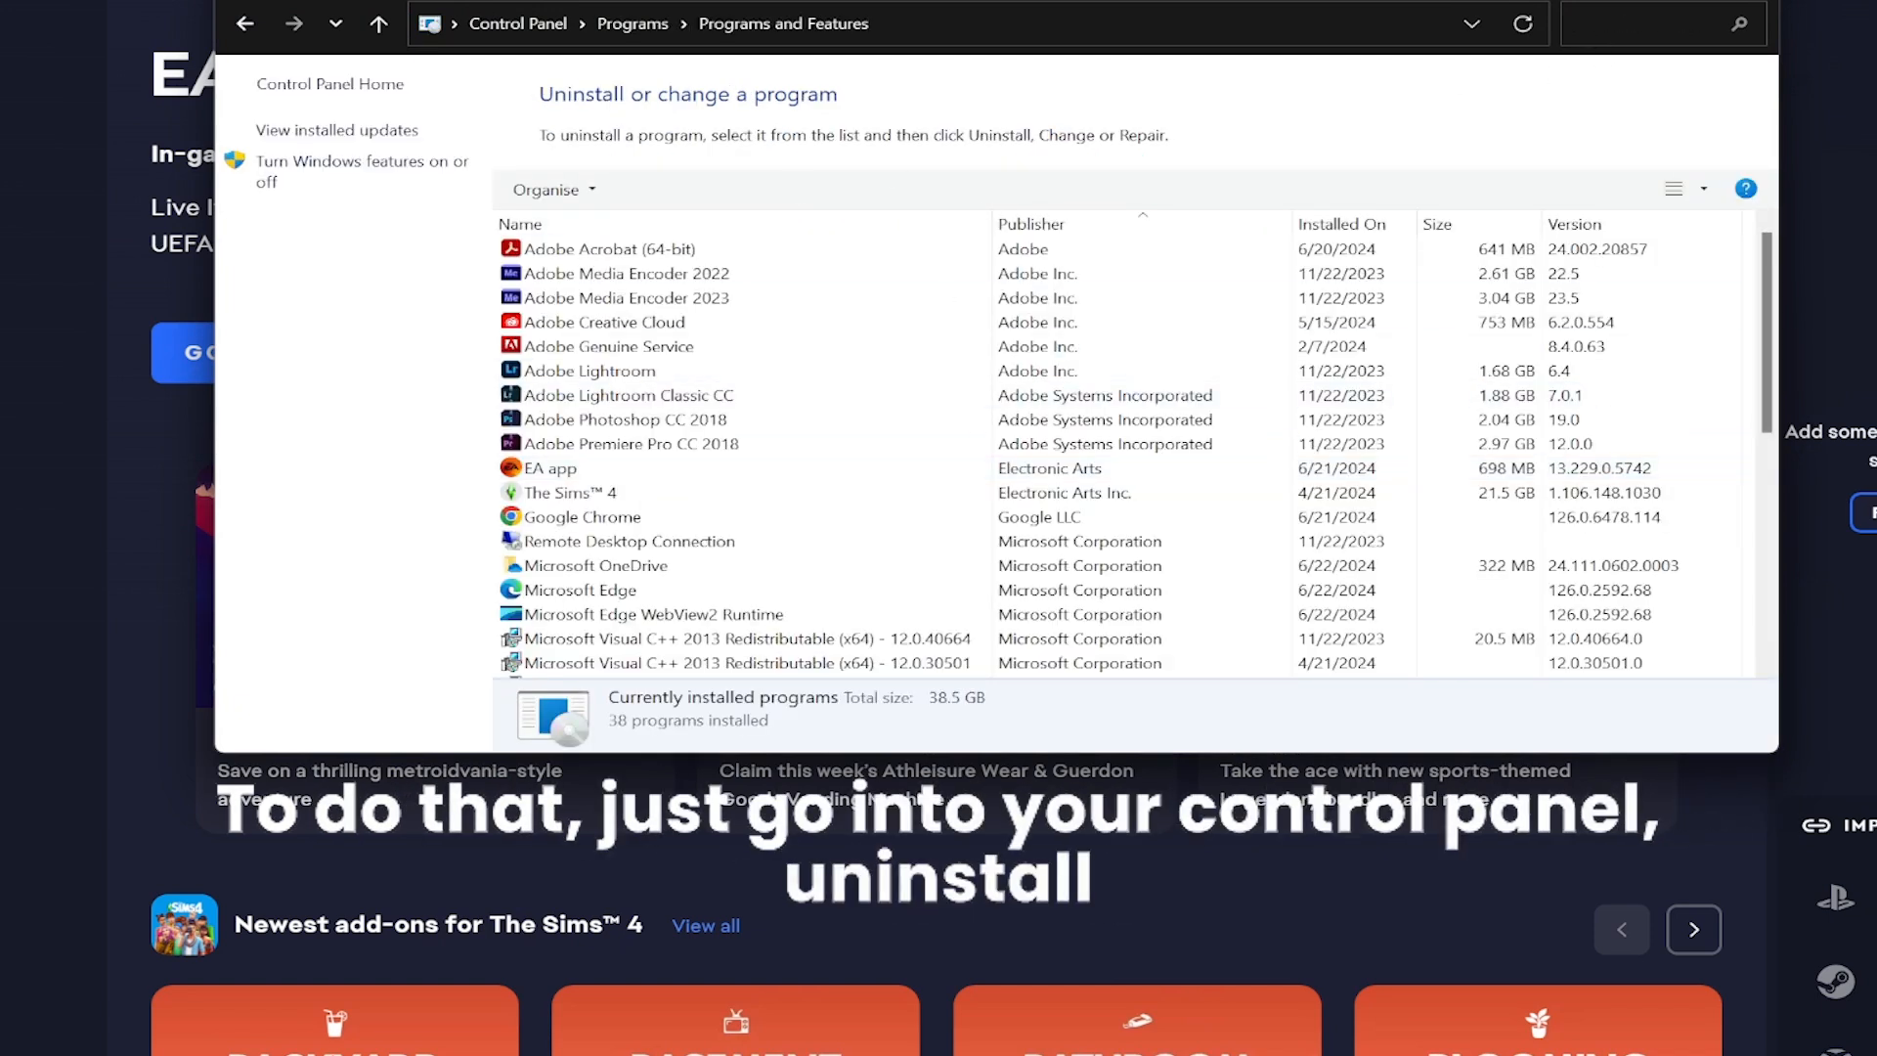
type("ea")
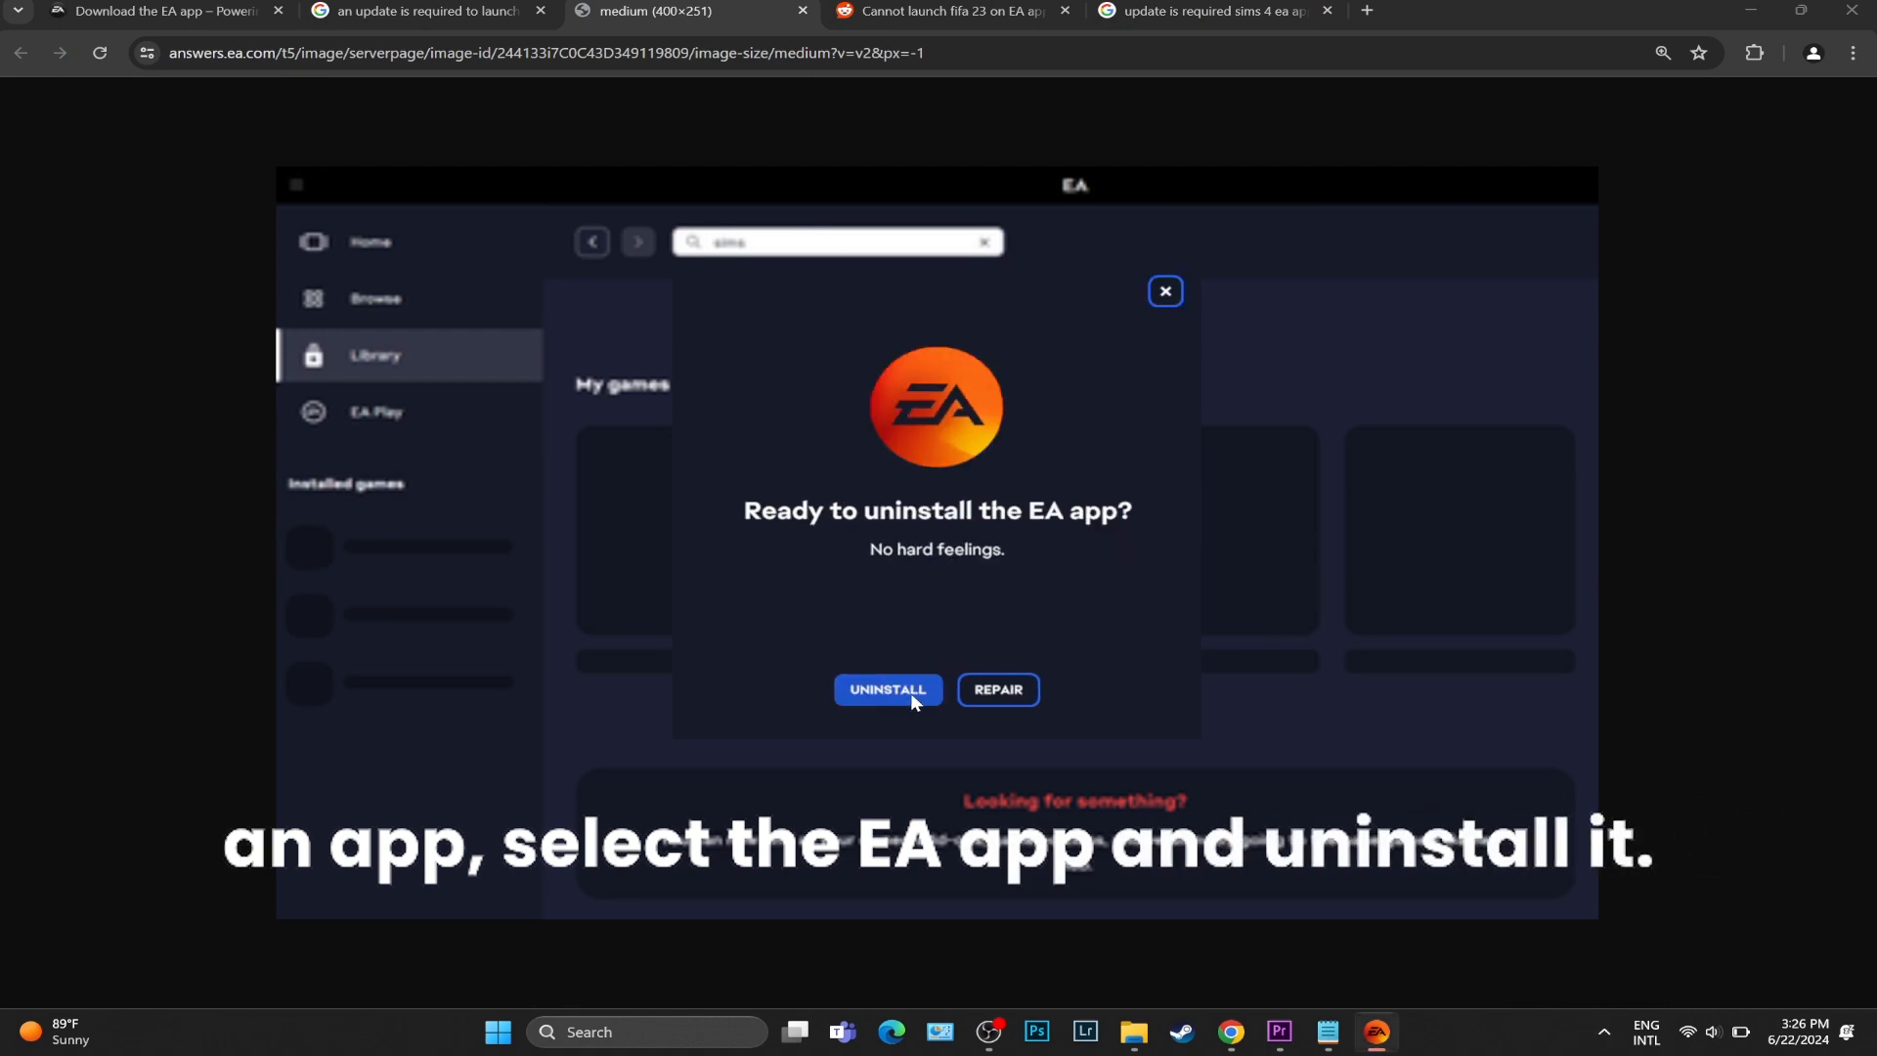
left_click(886, 690)
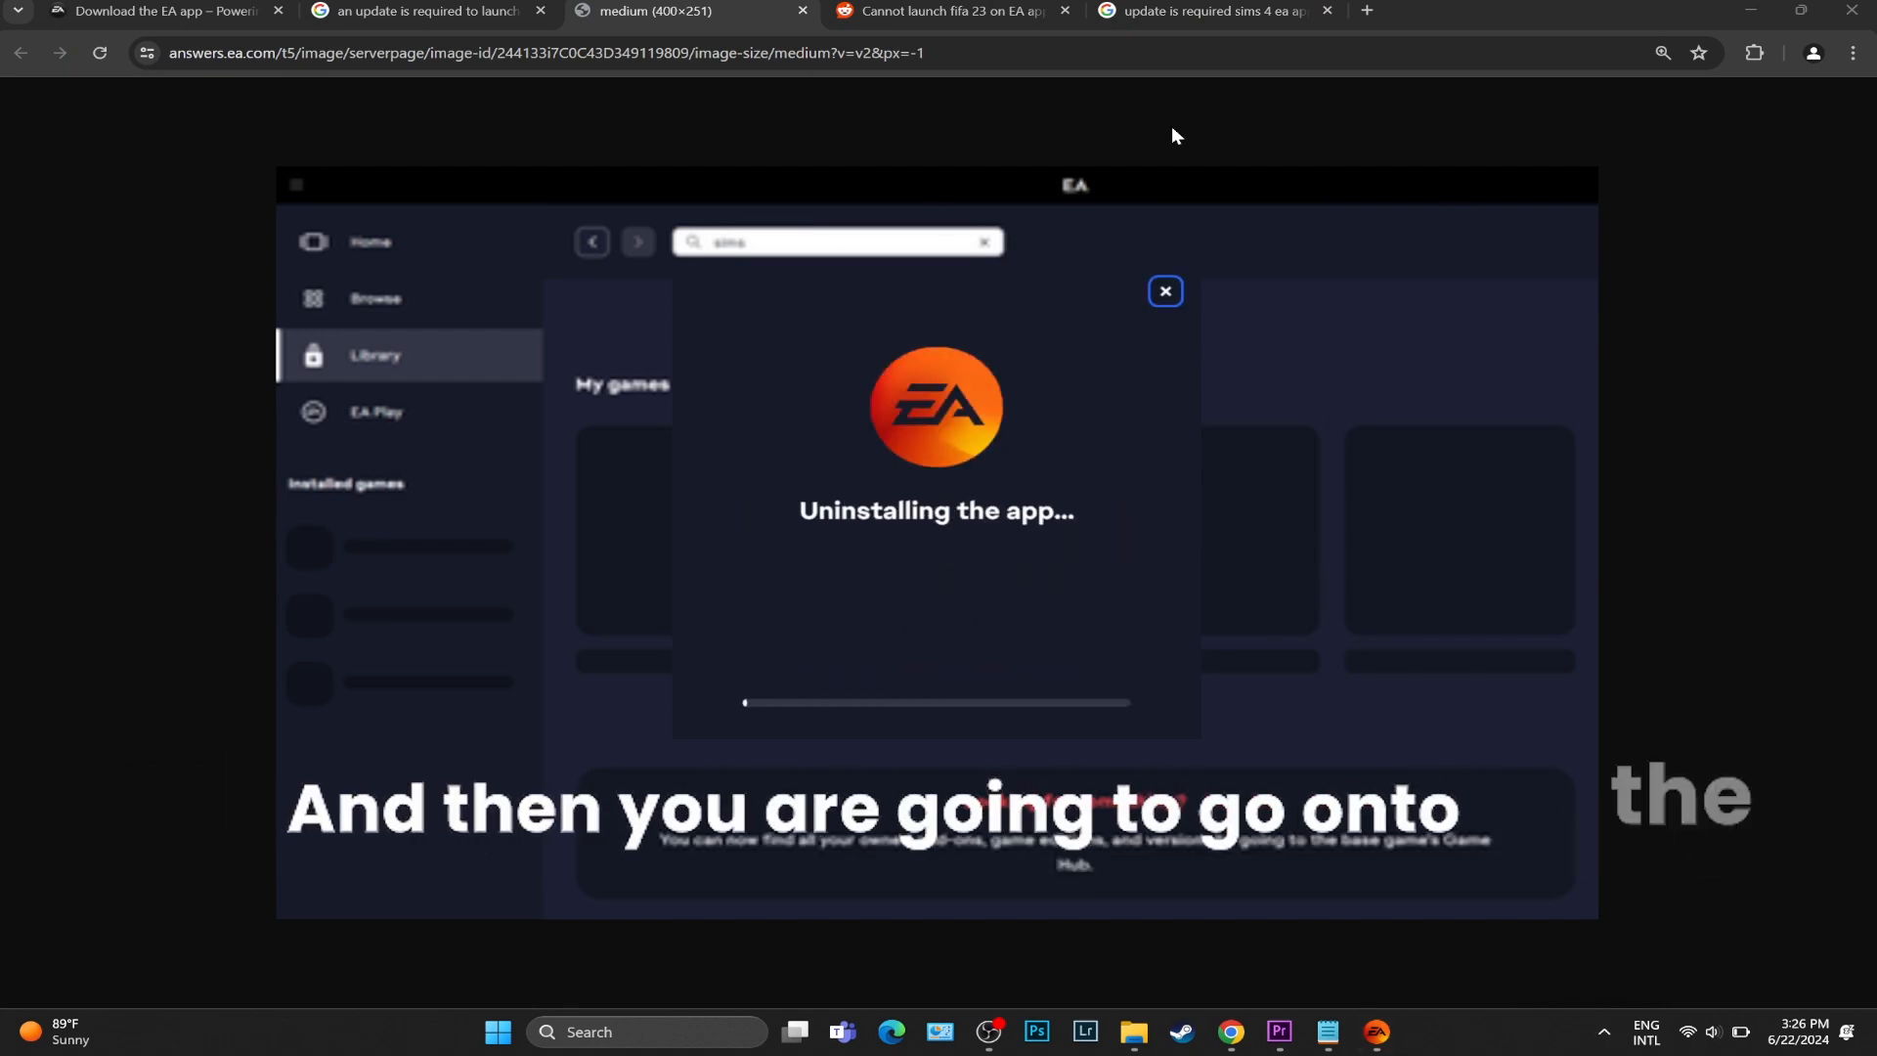
left_click(163, 12)
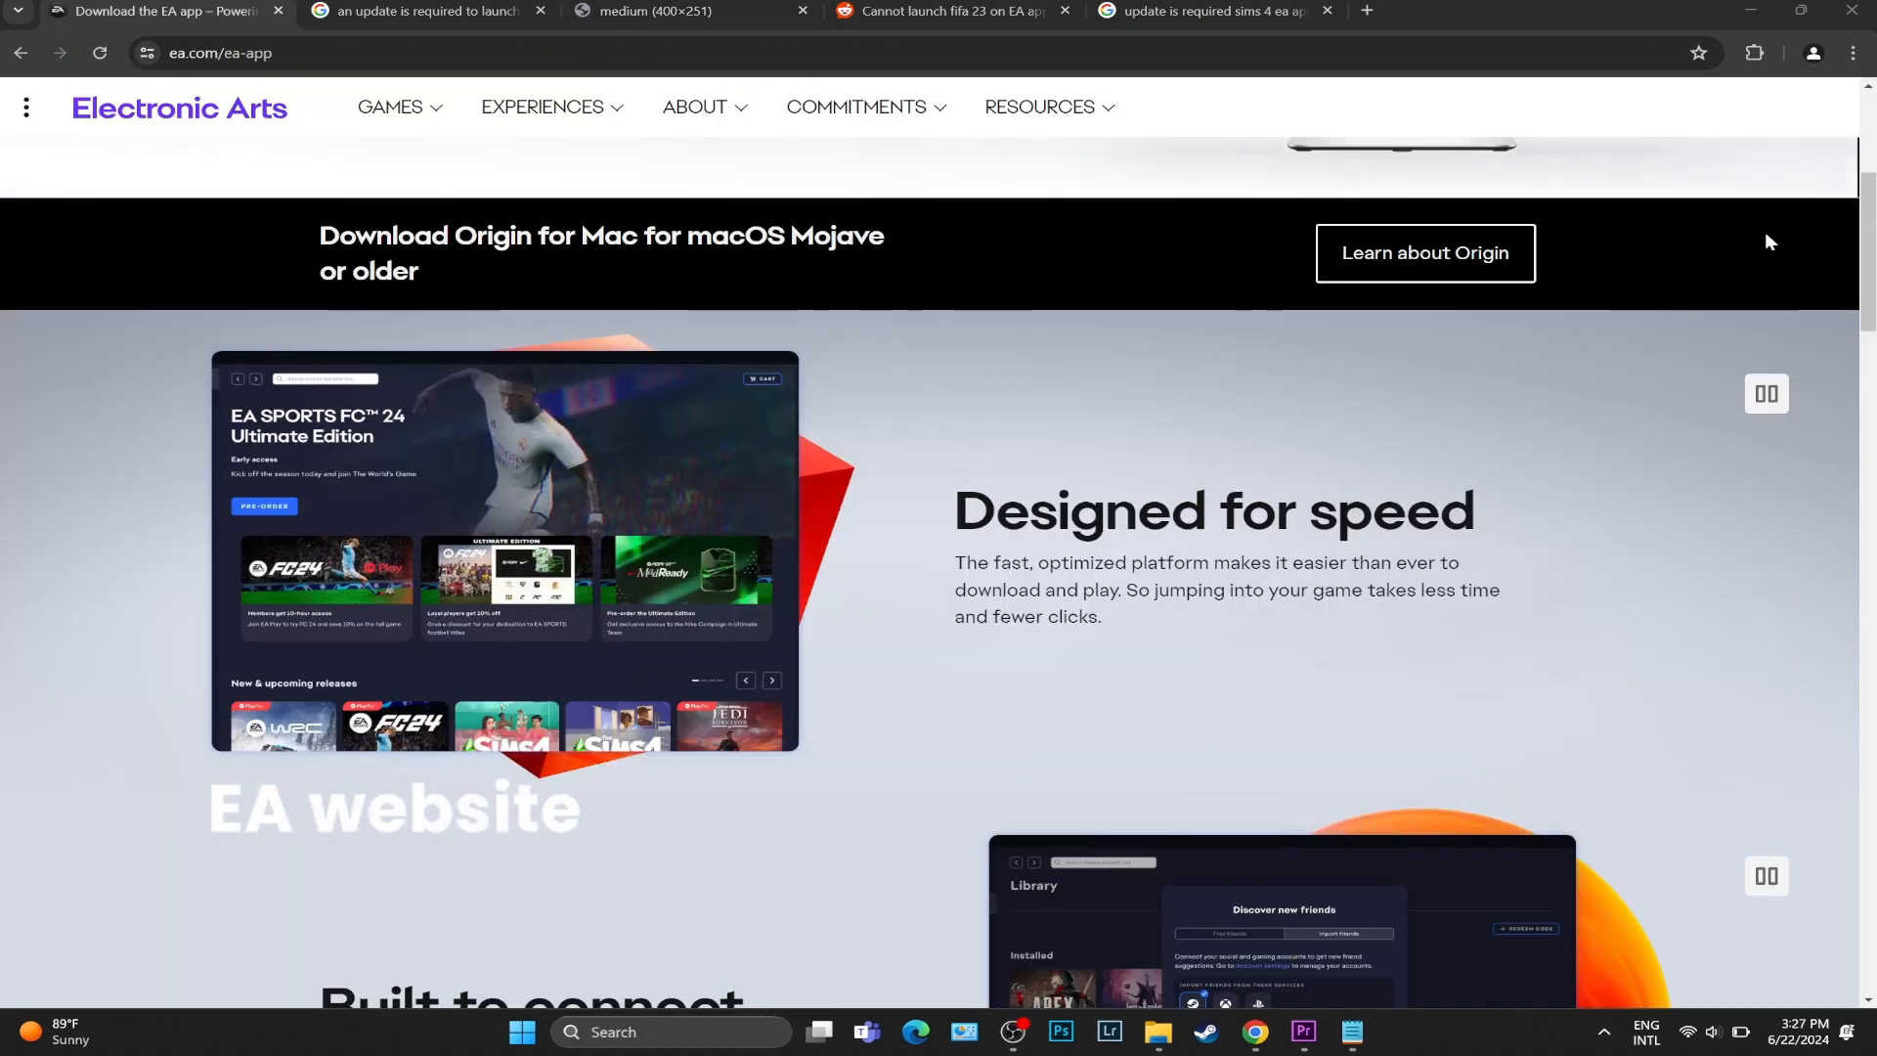
- Download the EA app from ea.com/ea-app and start the installer with Let's Go
scroll("down", 3)
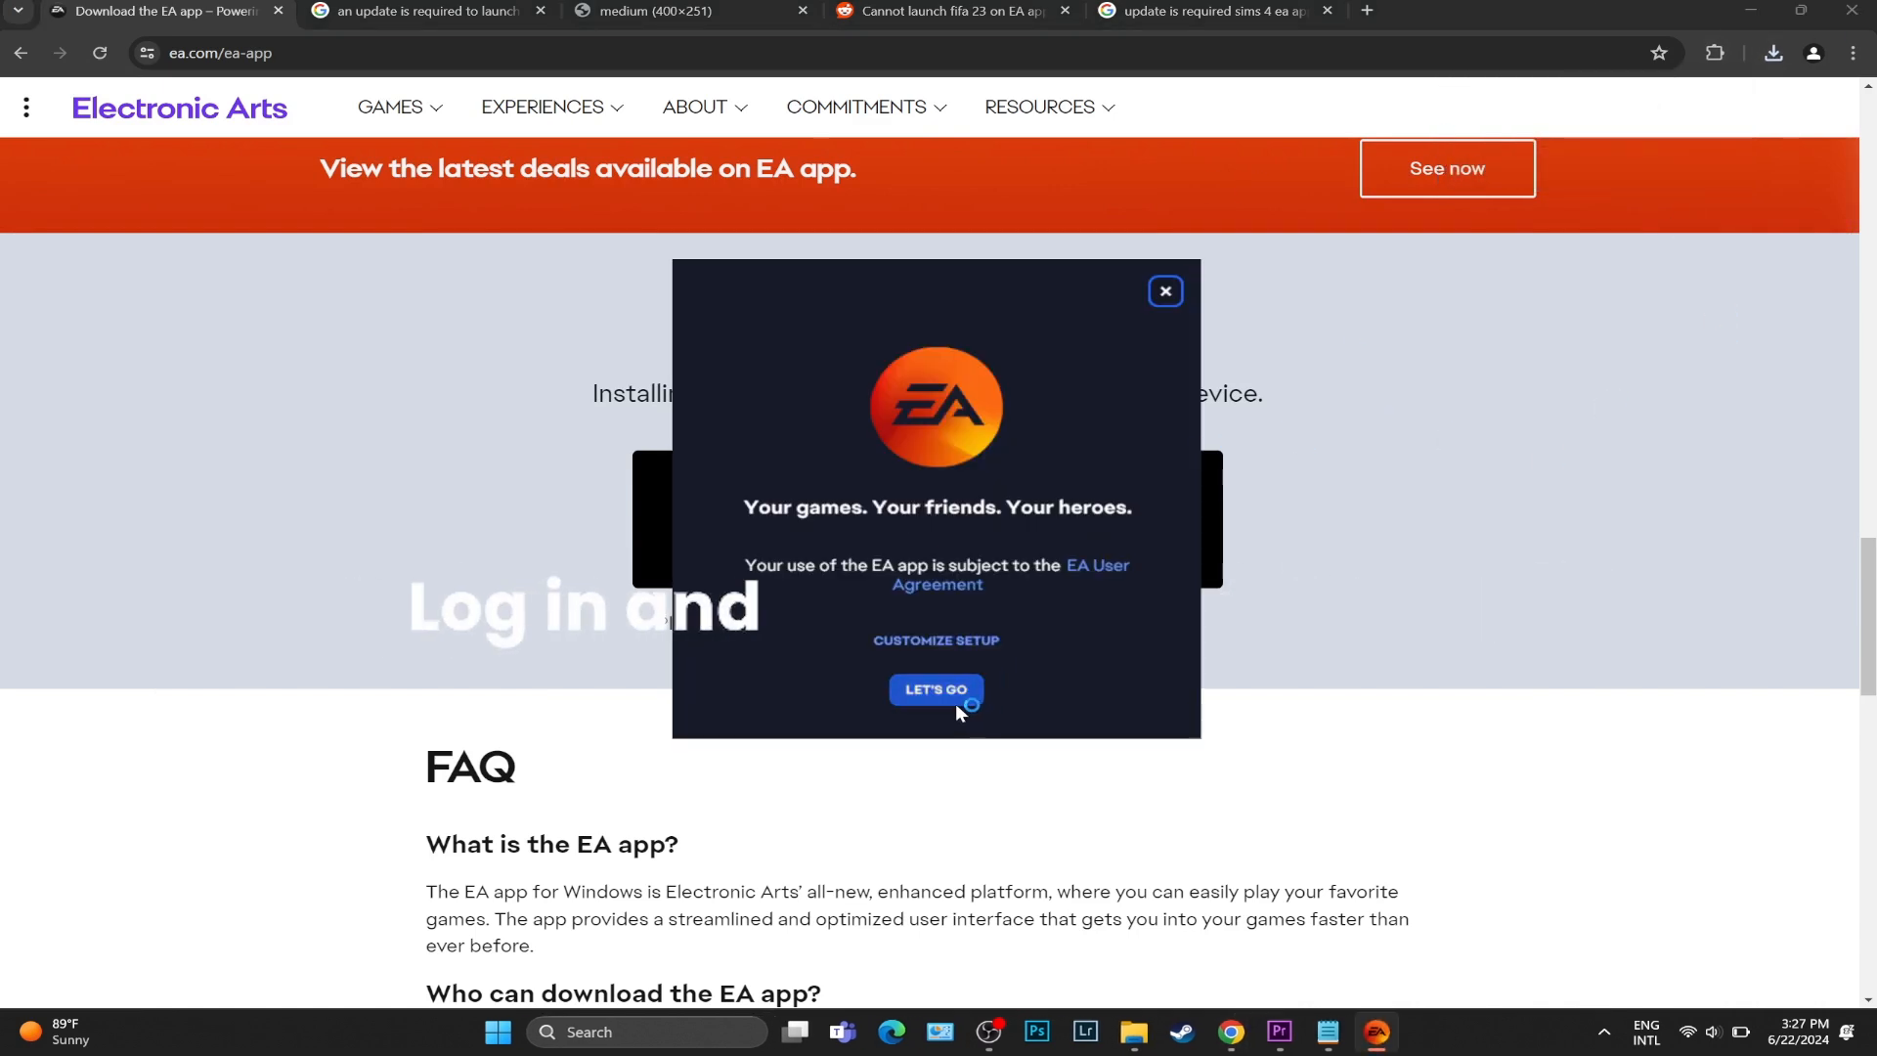
left_click(937, 691)
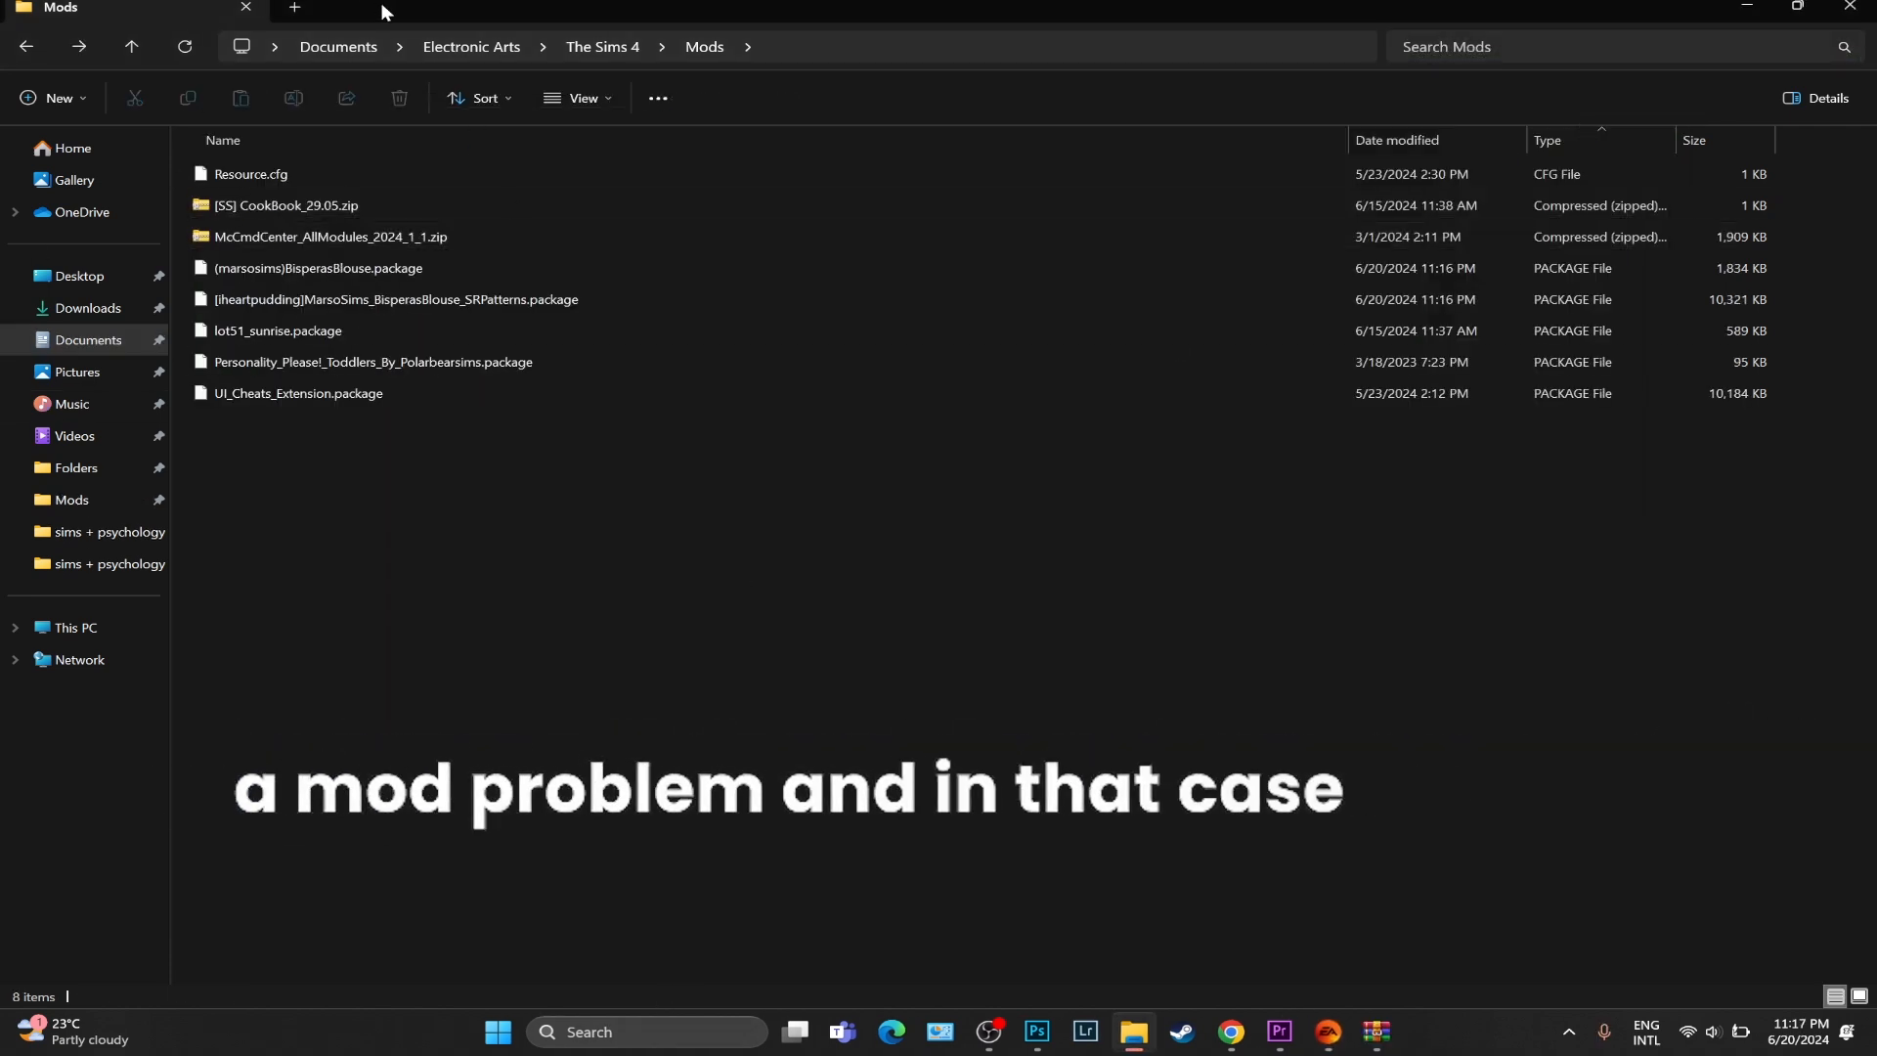
- Rename The Sims 4 Mods folder to 'Mods OLD' under Documents > Electronic Arts
left_click(469, 45)
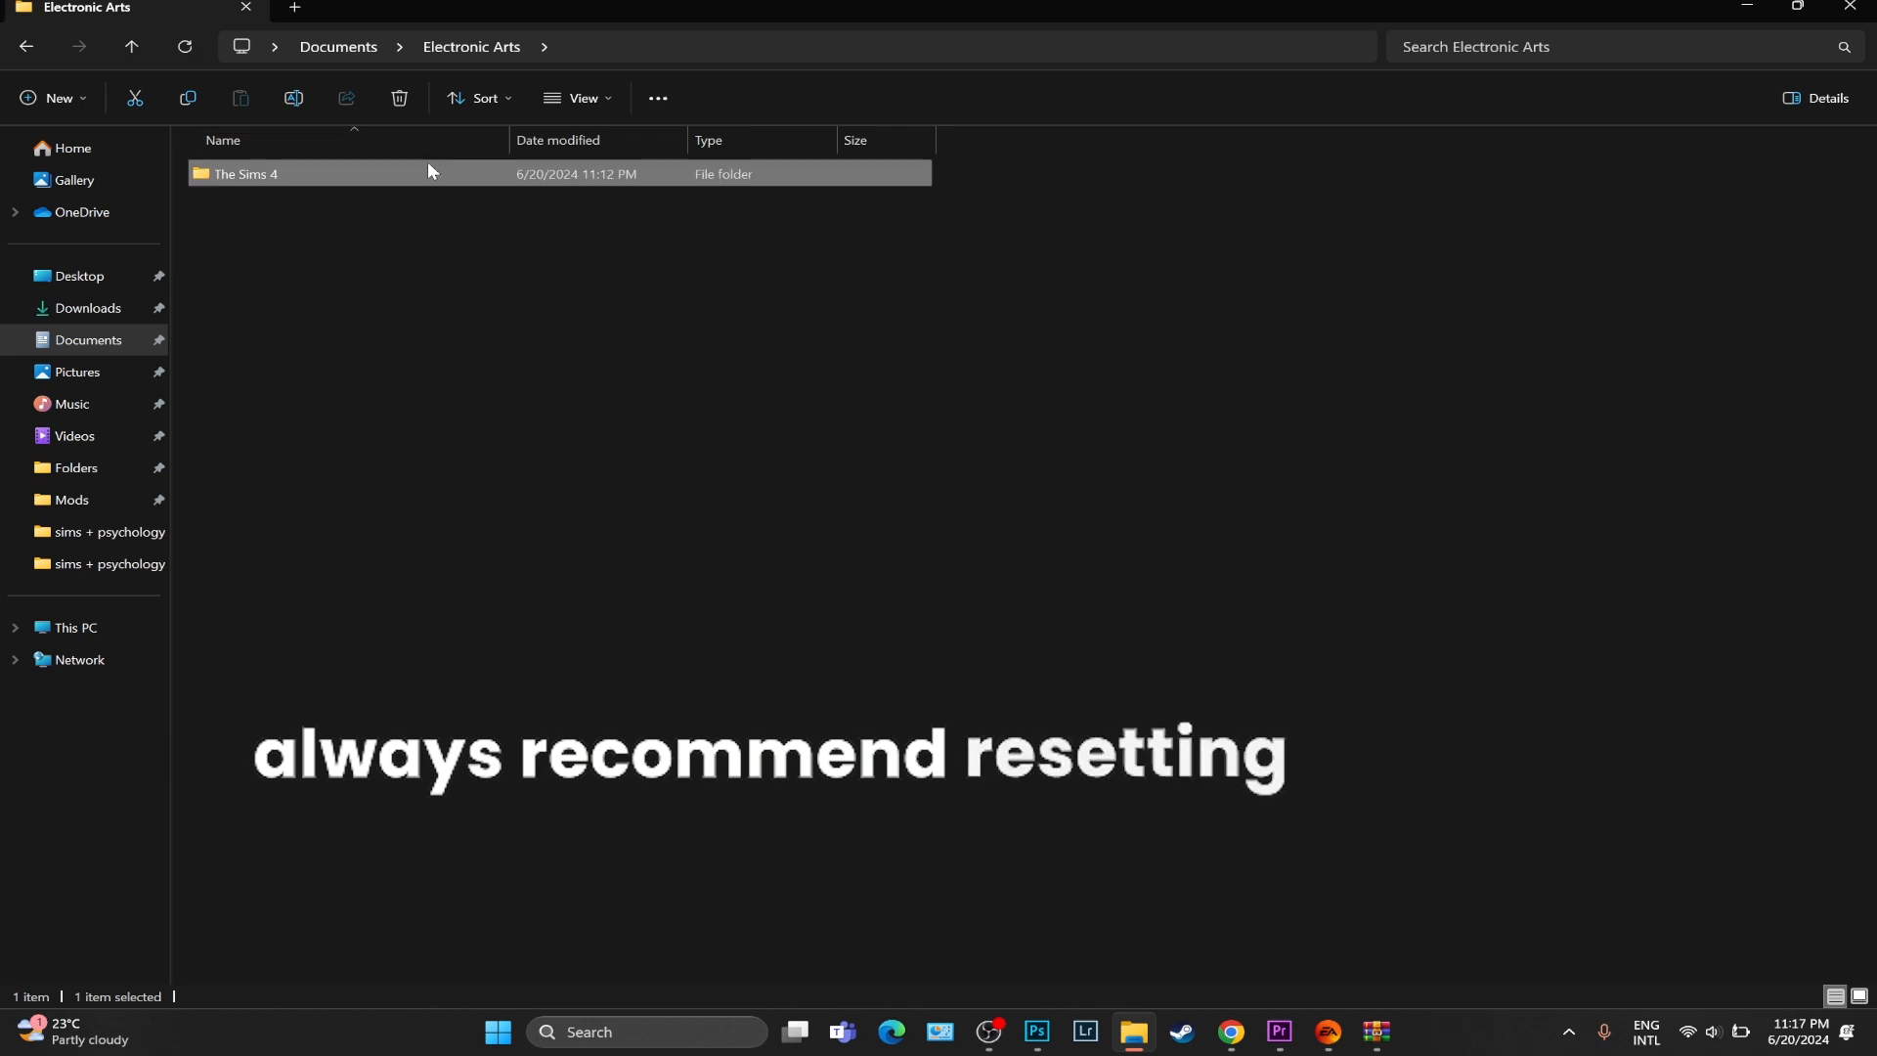
right_click(231, 267)
type("Mods OLD")
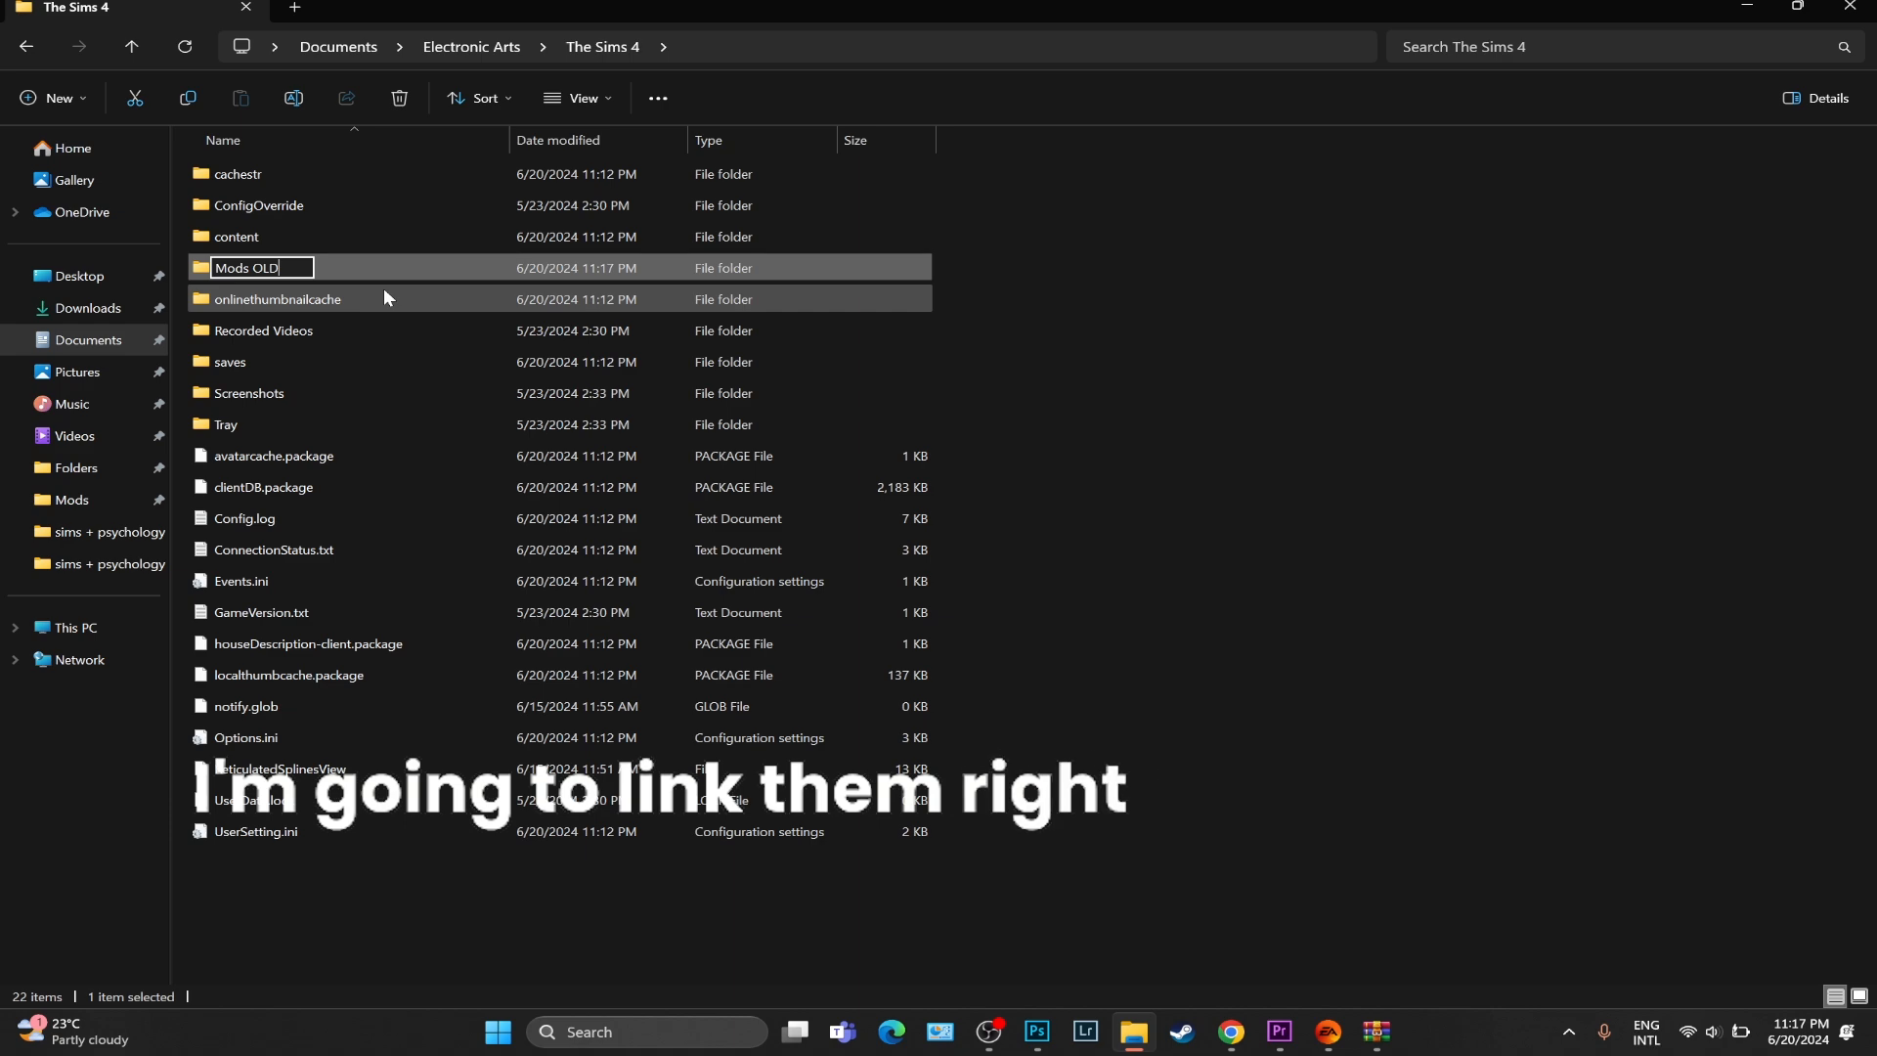
key("enter")
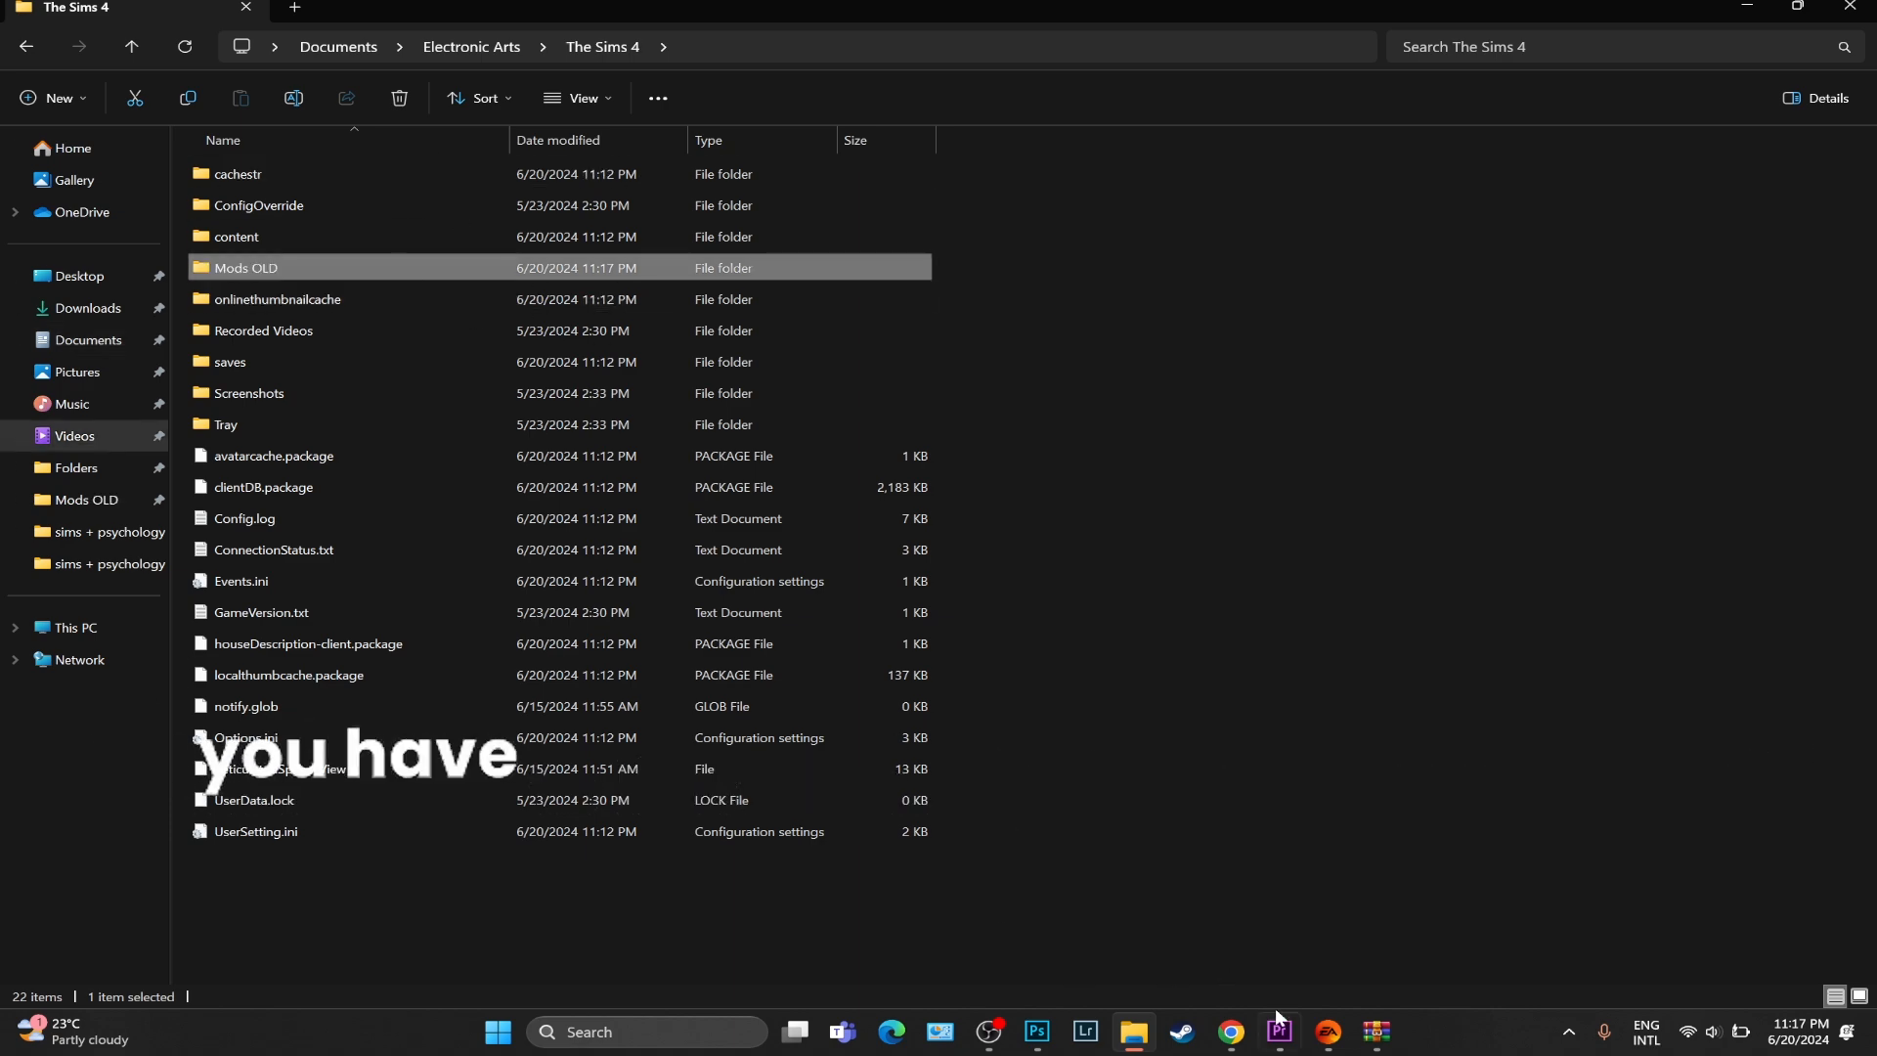
left_click(1324, 1033)
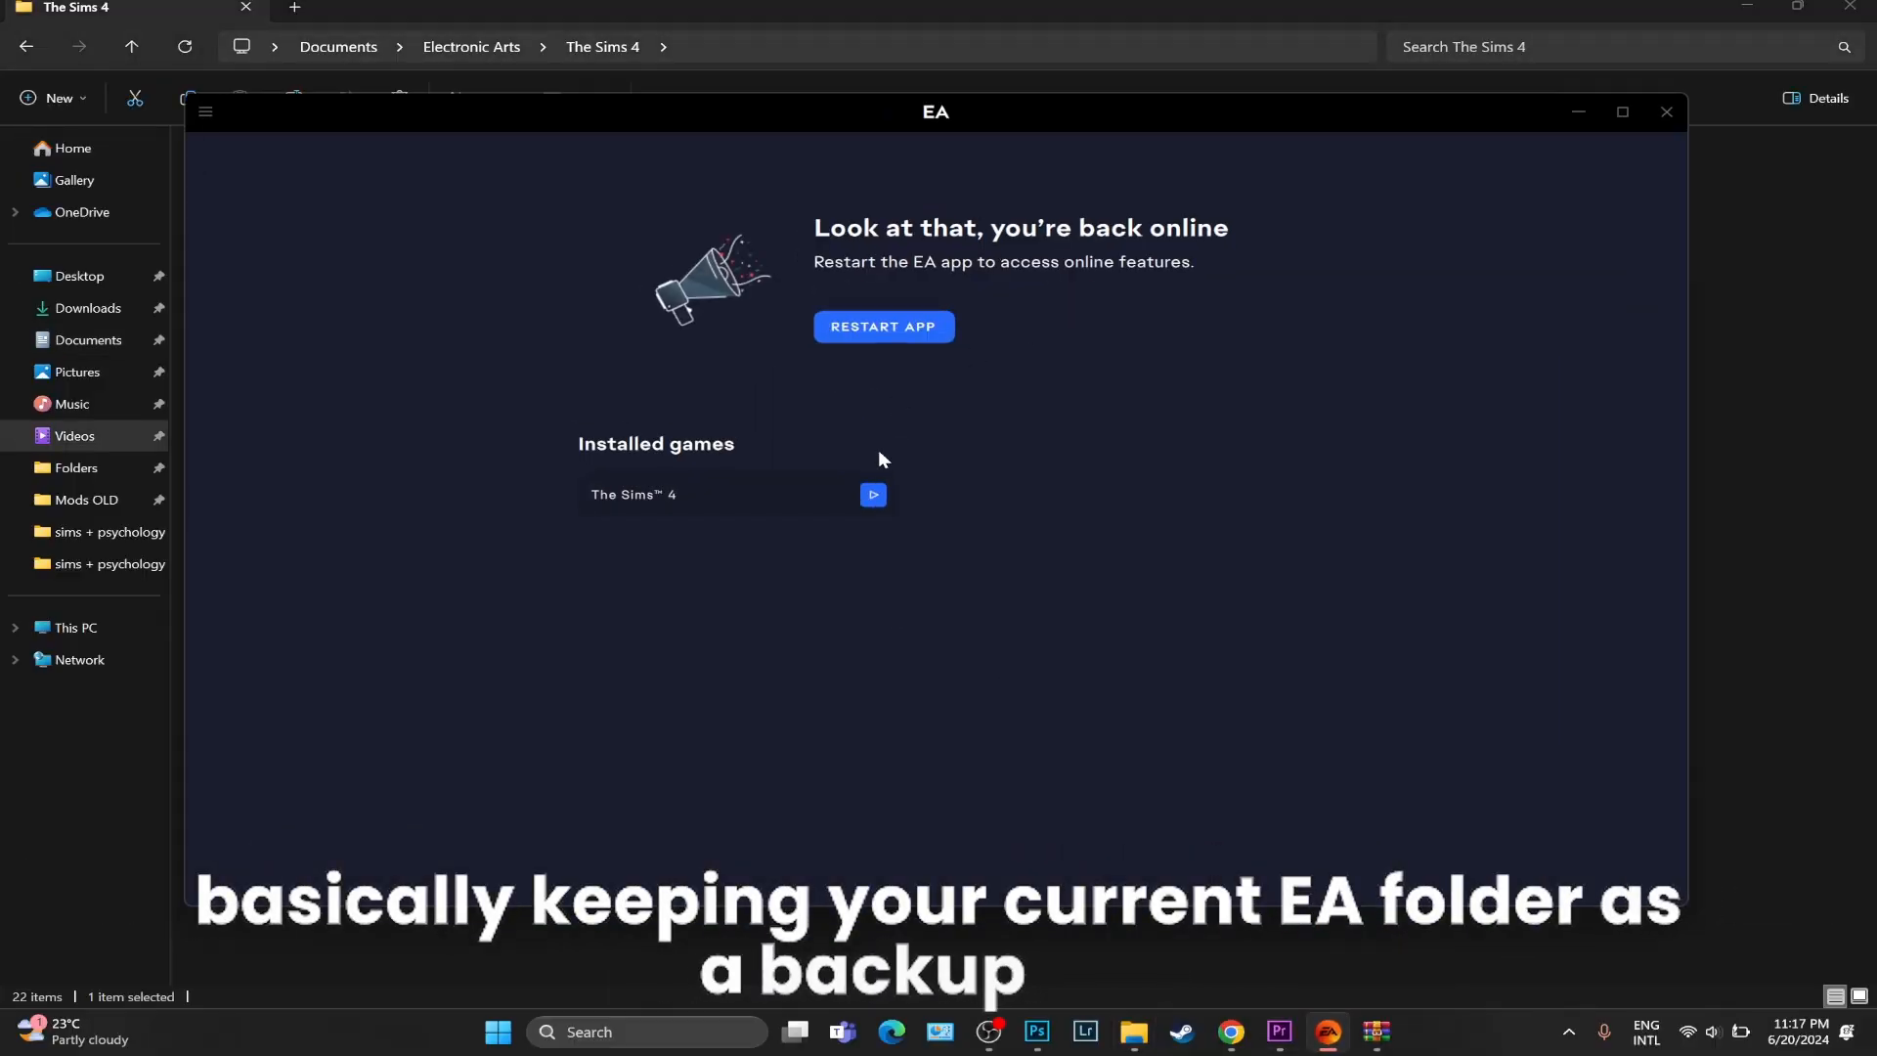
- Rename the Documents Electronic Arts folder by adding 'BACKUP' to its name
left_click(1664, 111)
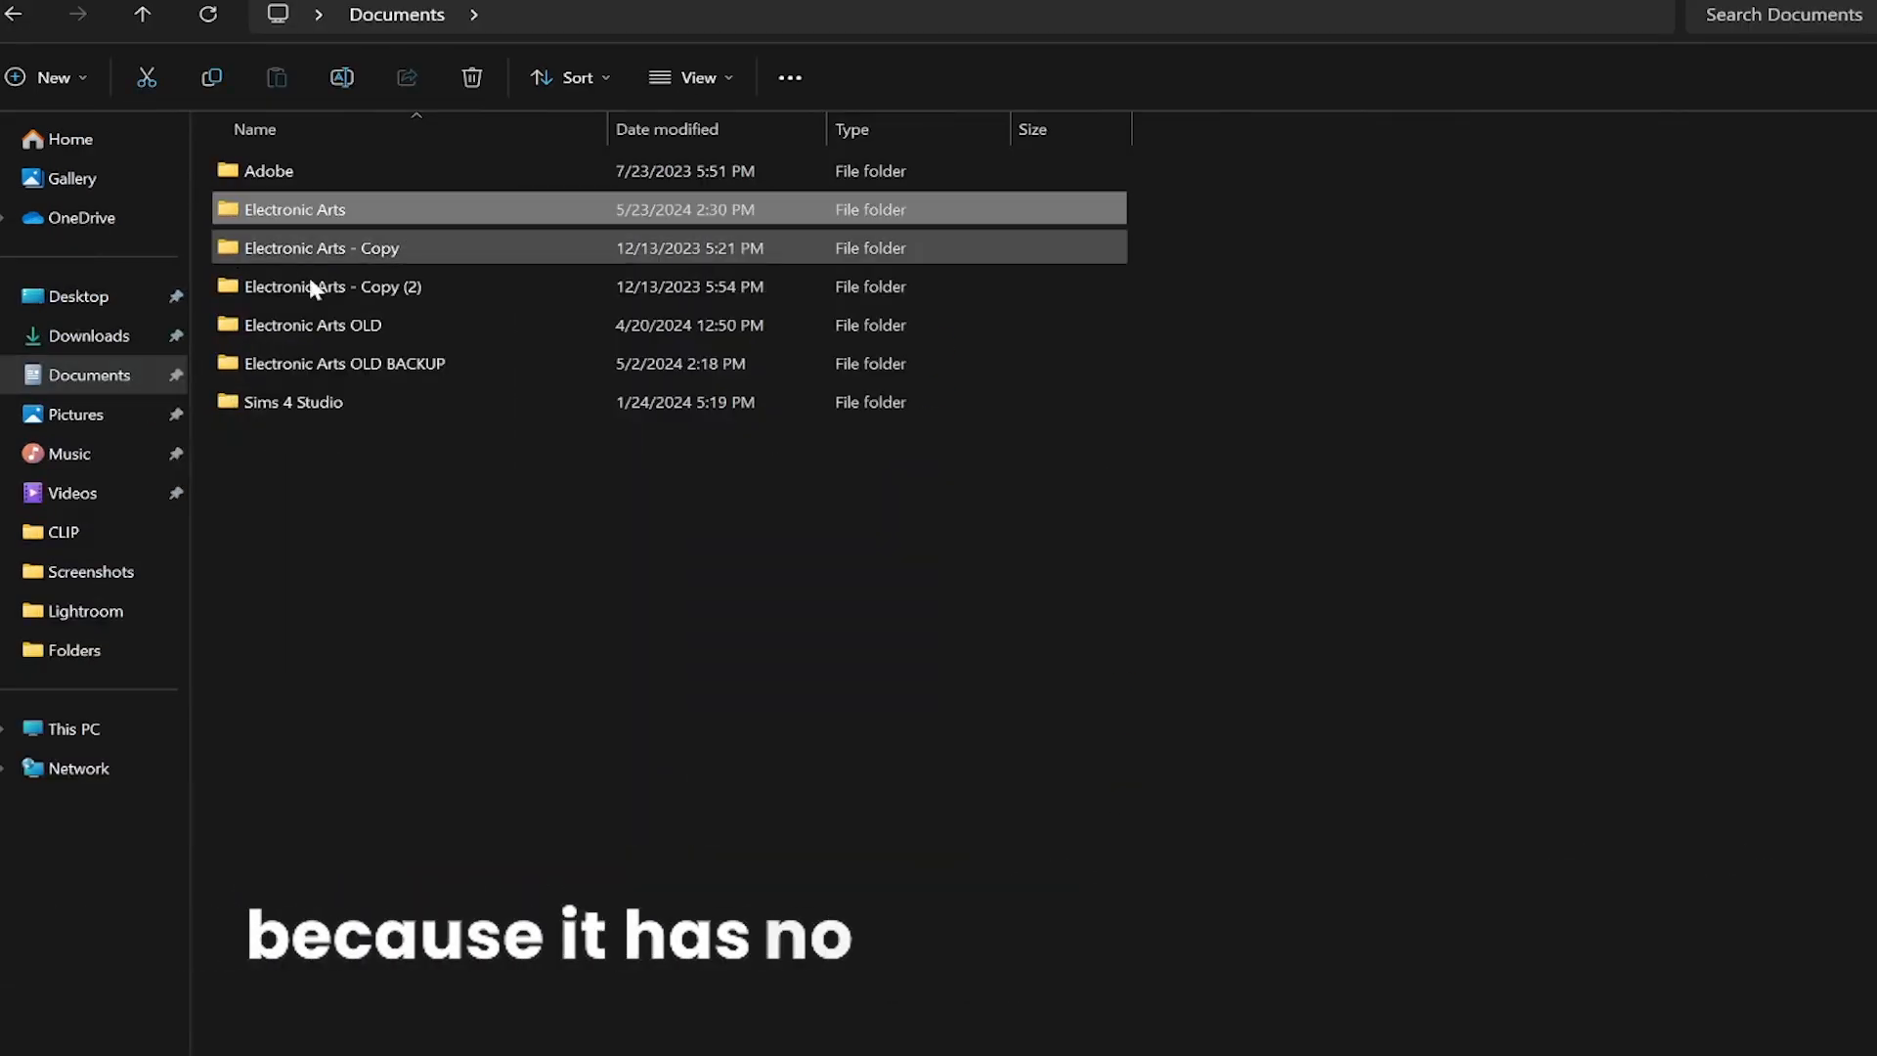
right_click(293, 209)
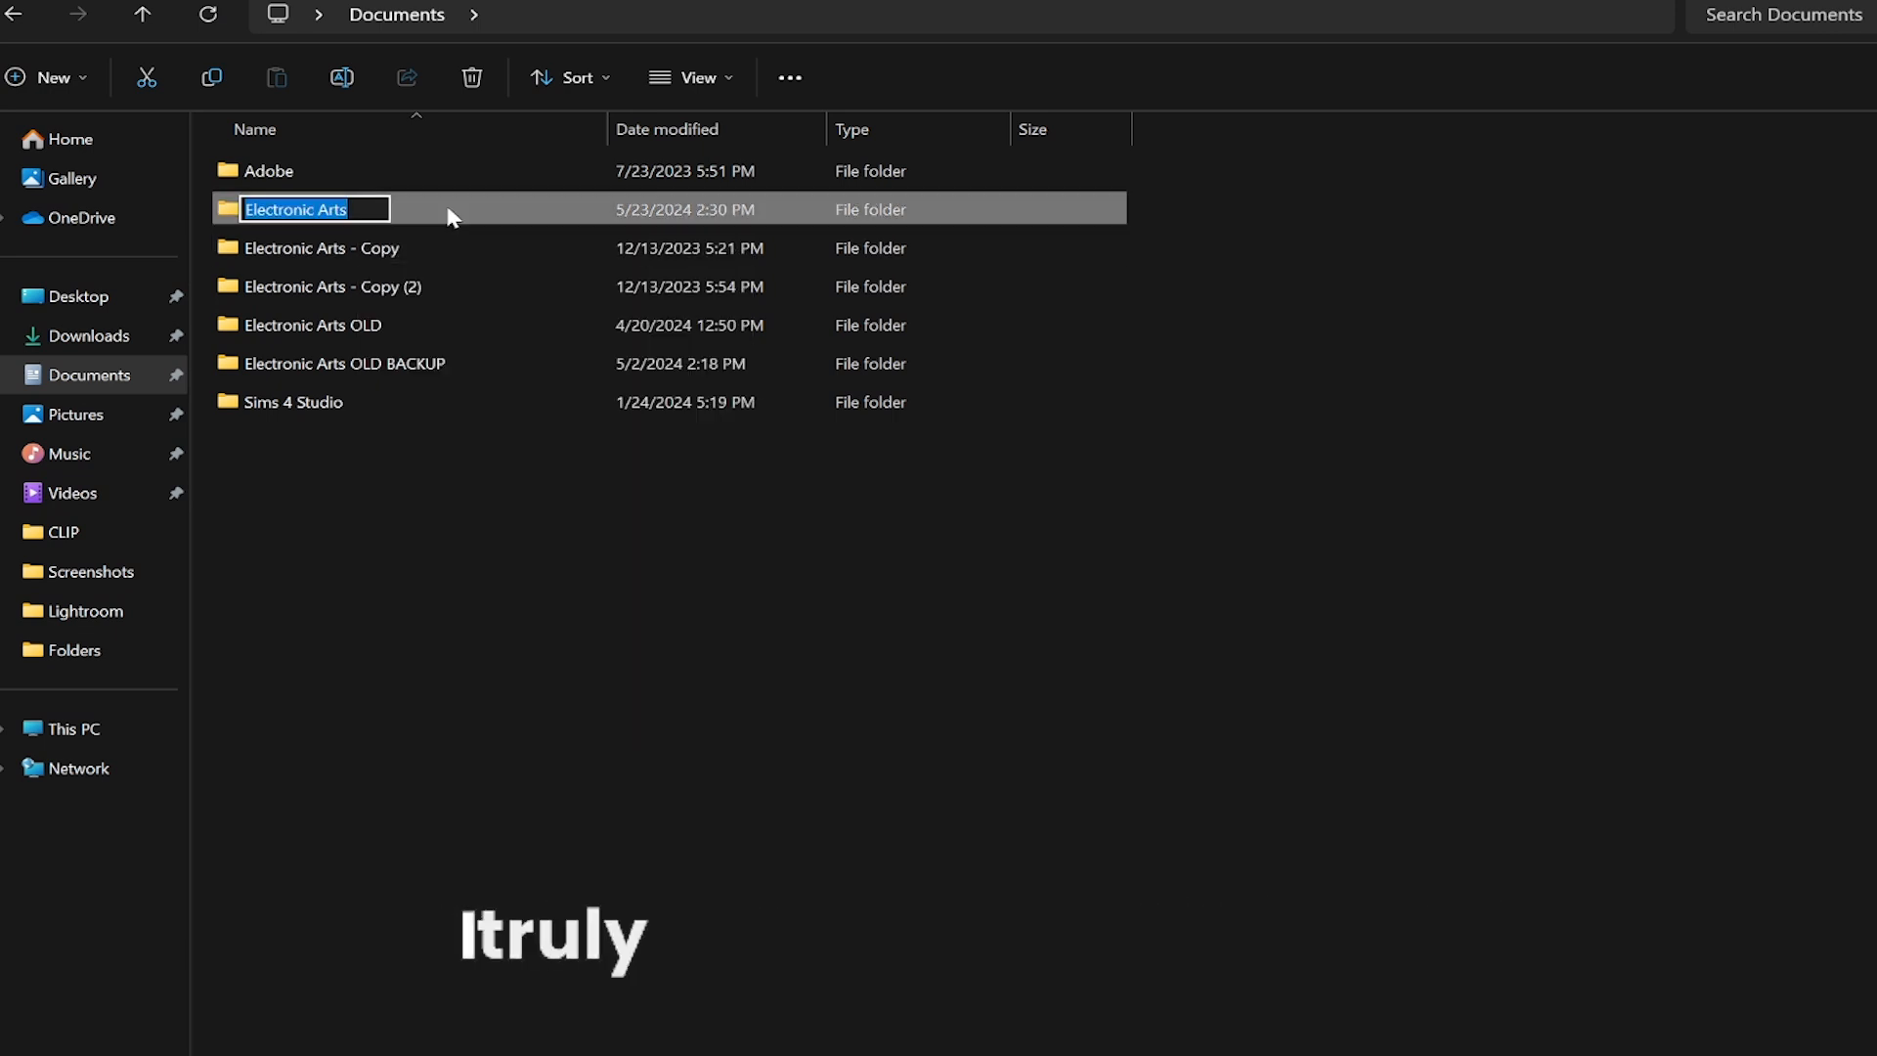
type("BACKUP")
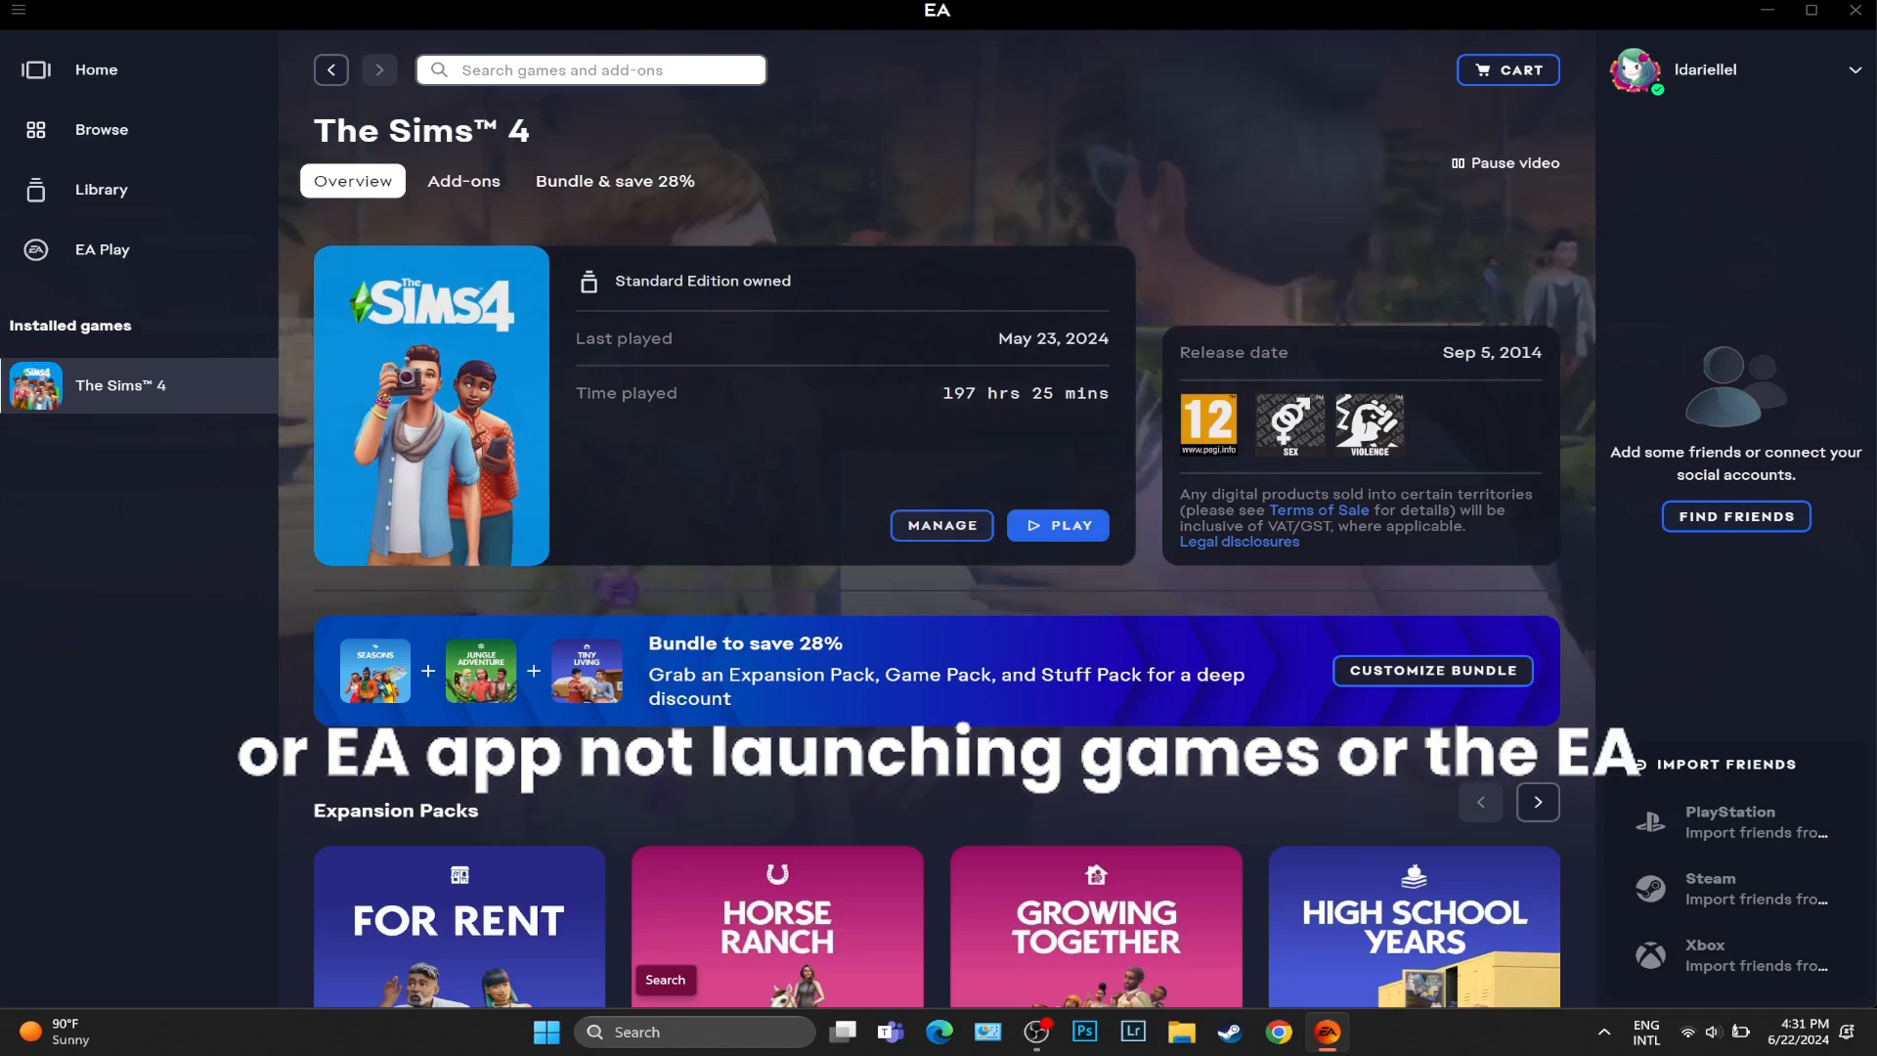
- Search Windows for 'EA' so the EA app appears as the best match
type("EA")
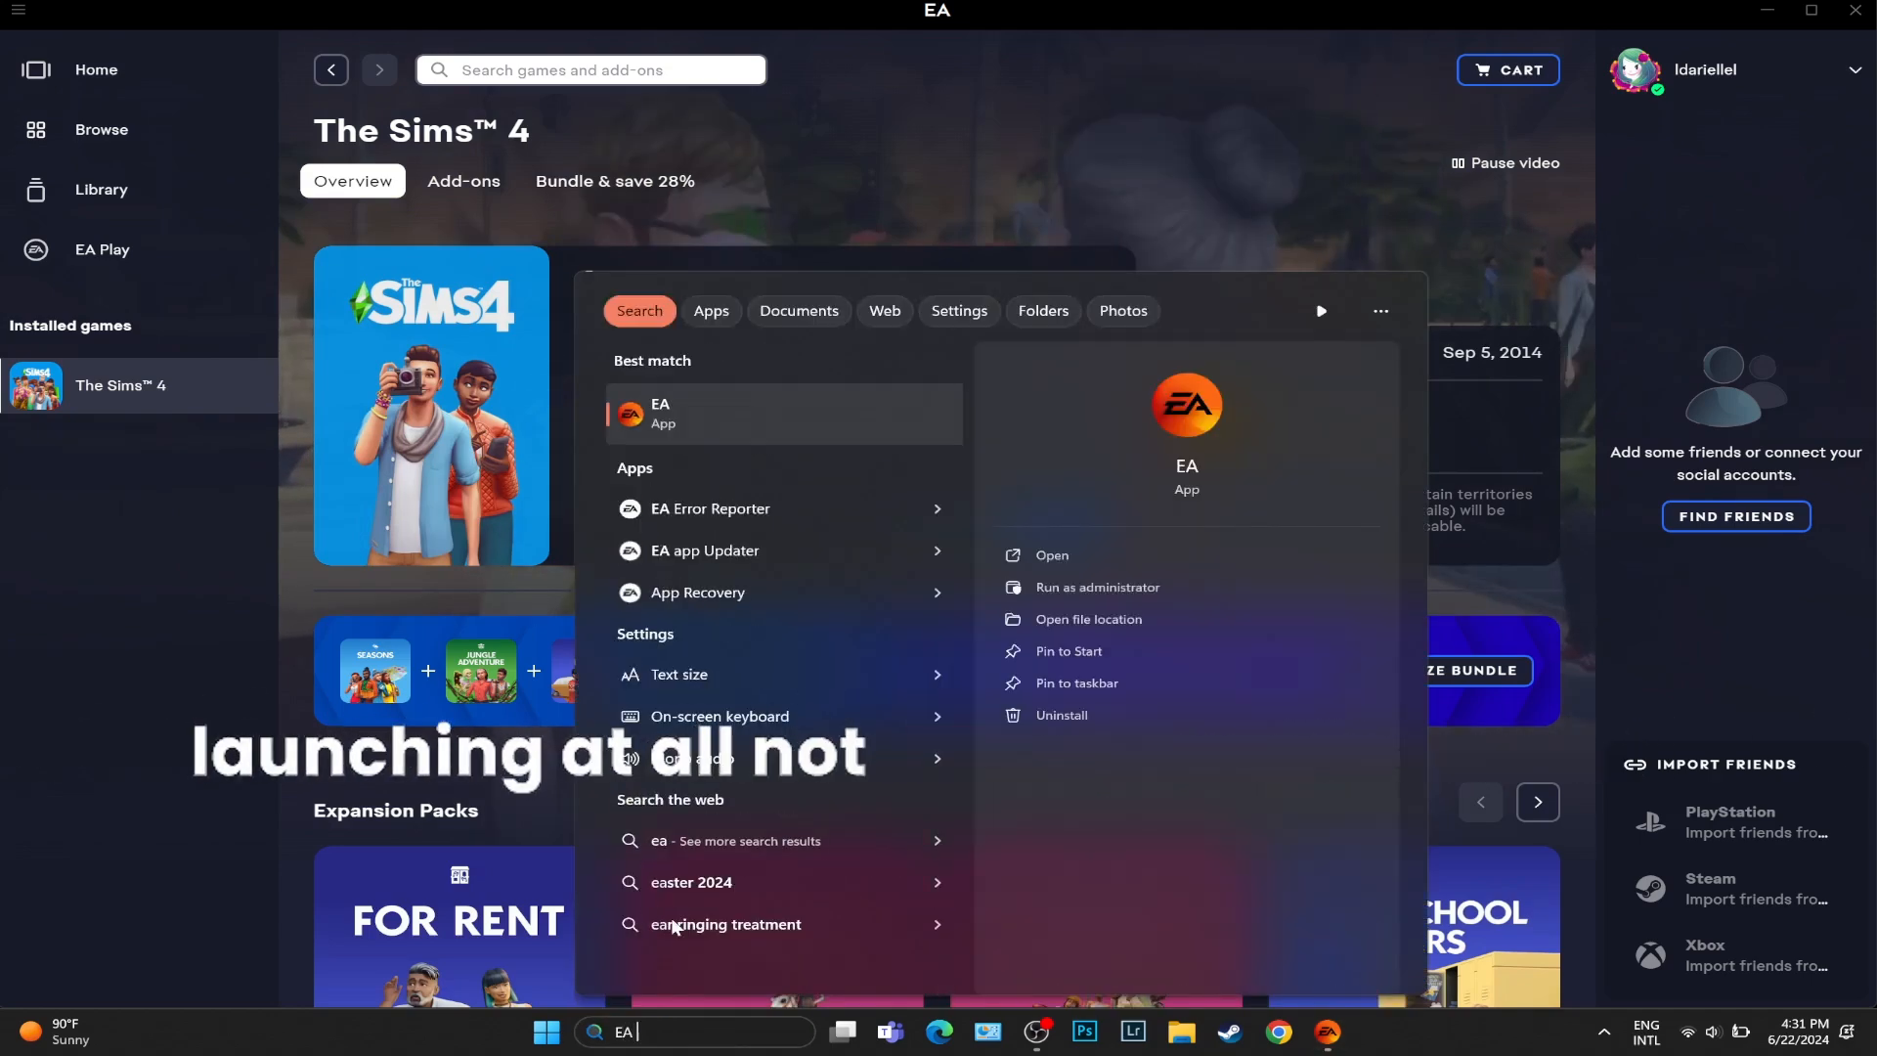